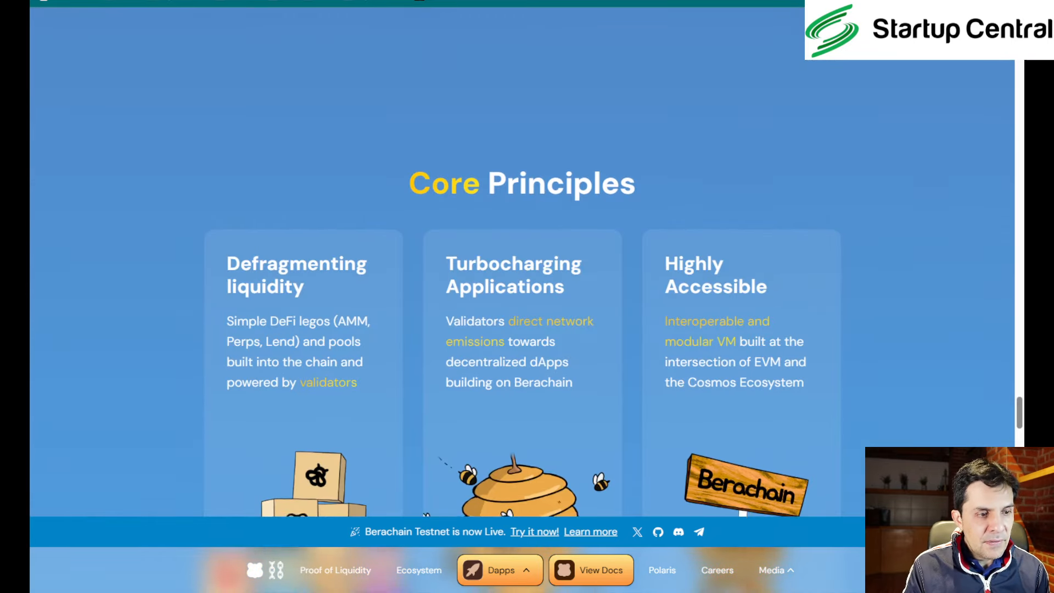
Scroll past the Core Principles section on the Berachain website
scroll("down", 3)
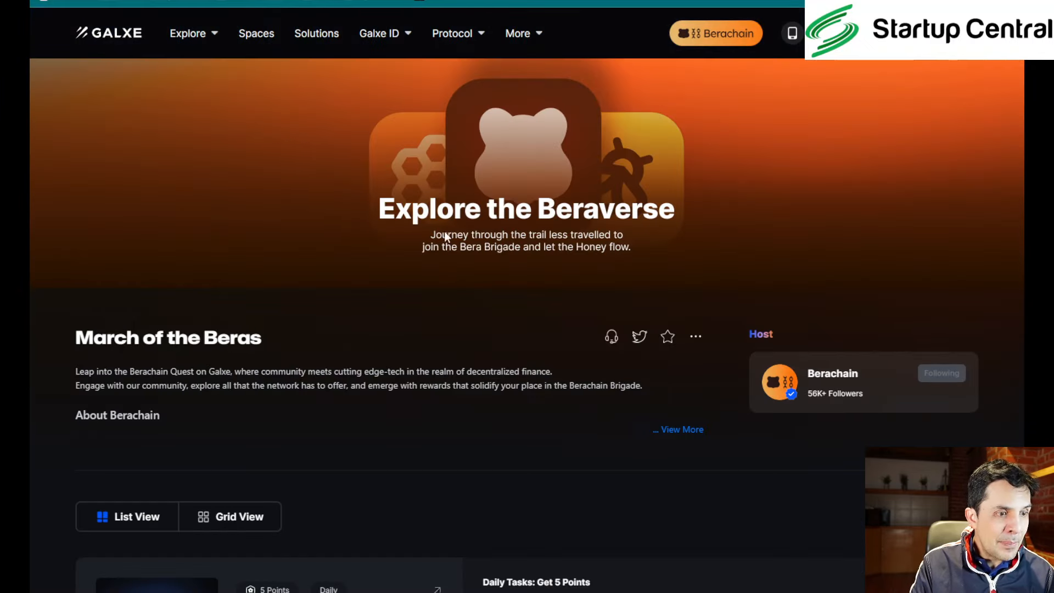
Scroll down the quest list to the Daily Drip campaign
scroll("down", 3)
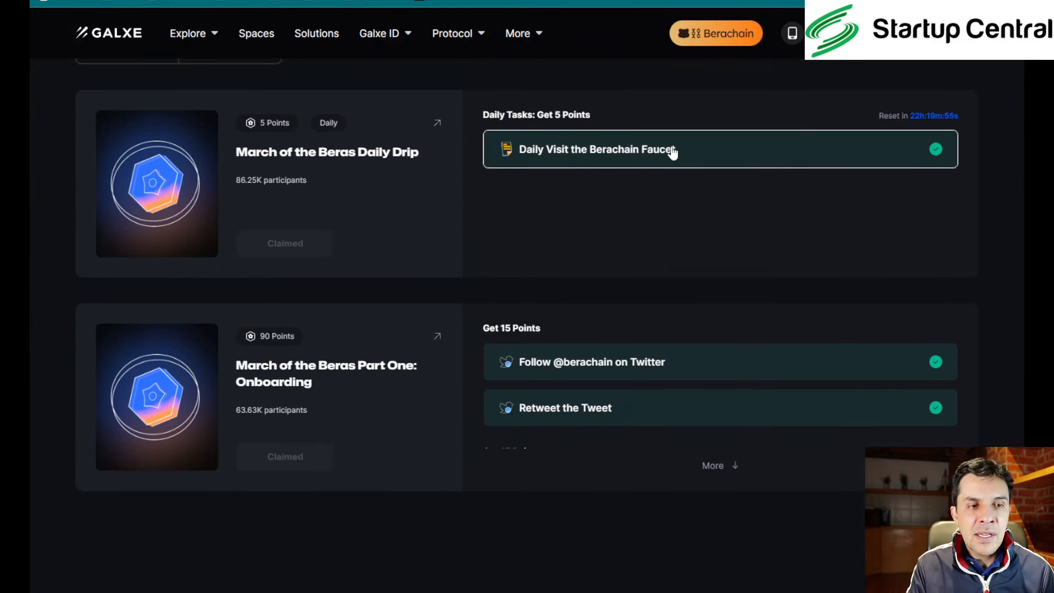
mouse_move(626, 159)
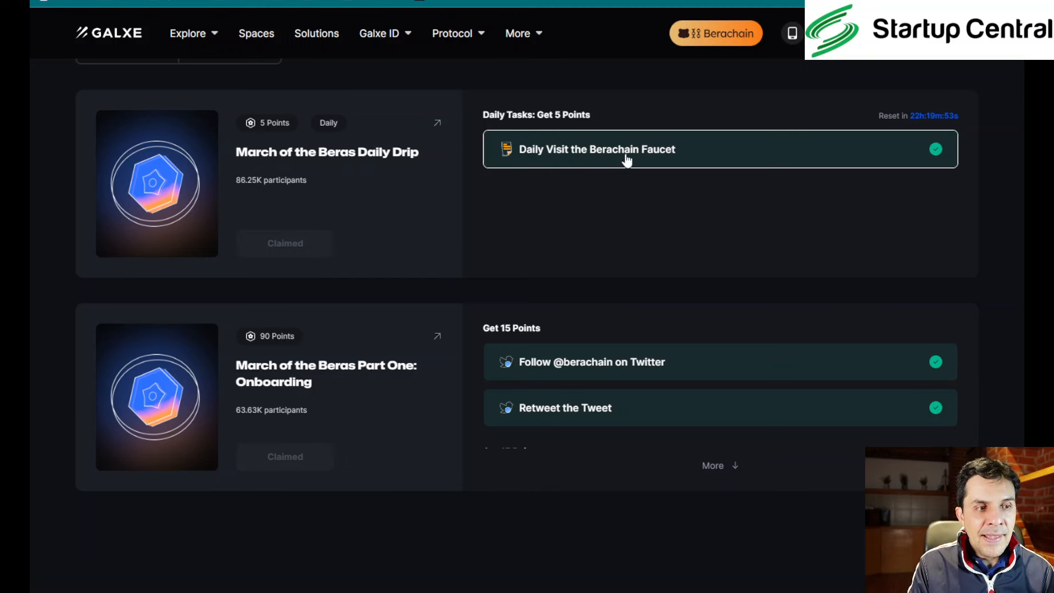
mouse_move(640, 158)
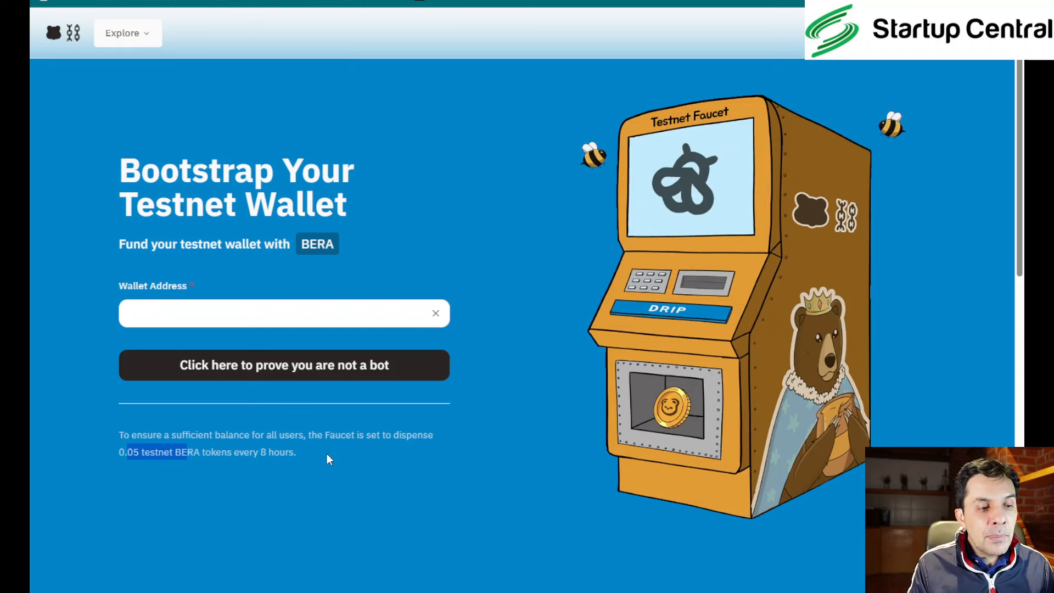
mouse_move(305, 463)
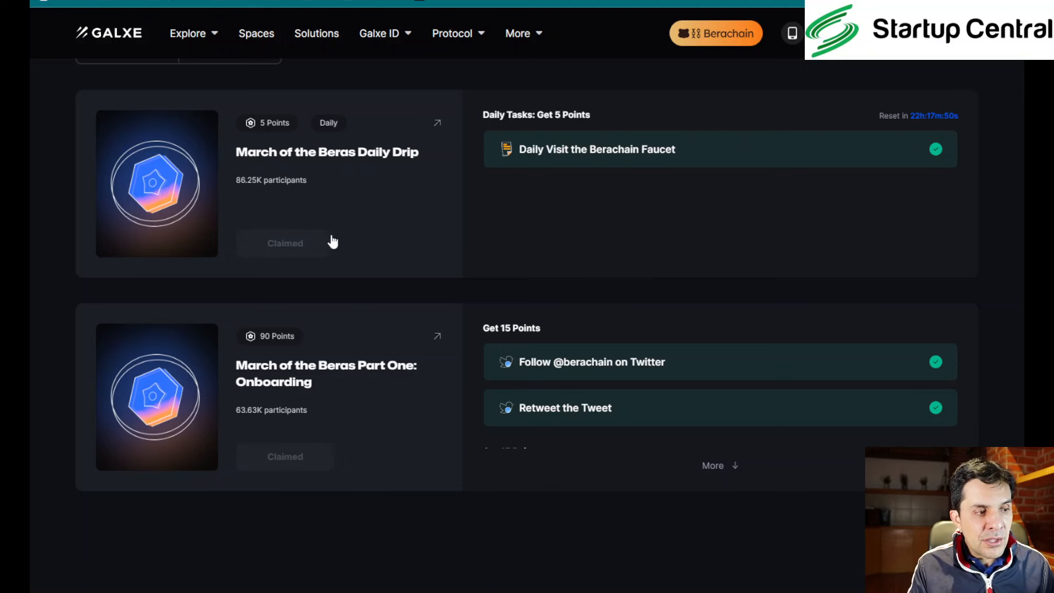
mouse_move(266, 283)
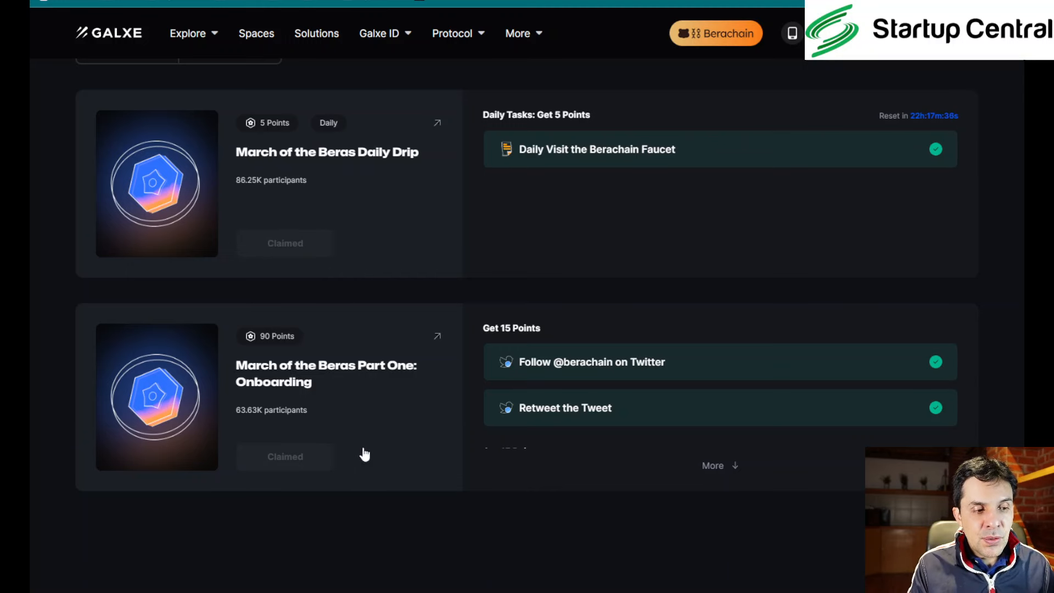
left_click(712, 466)
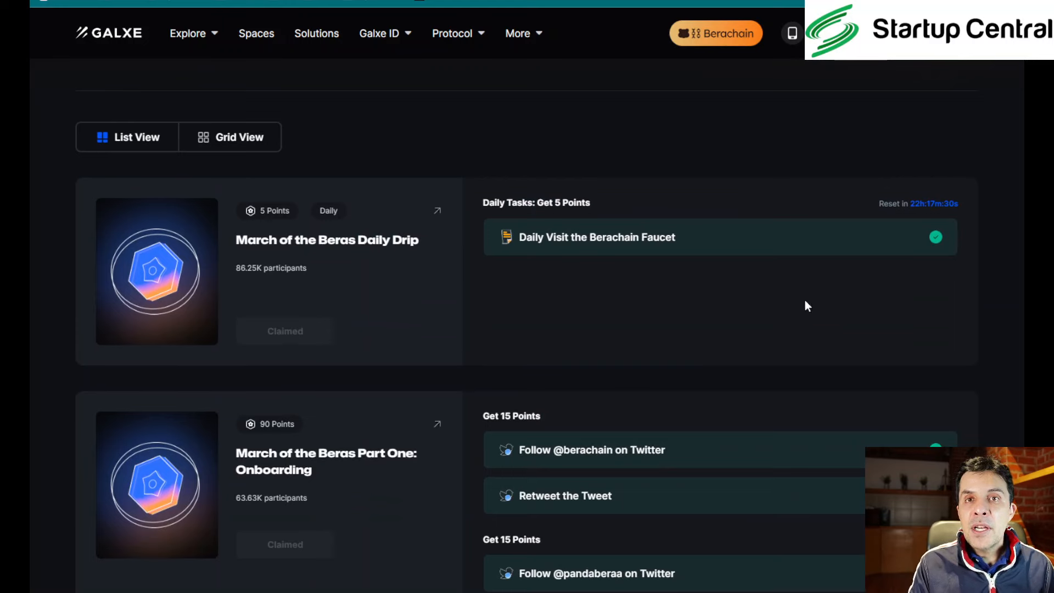
scroll("down", 3)
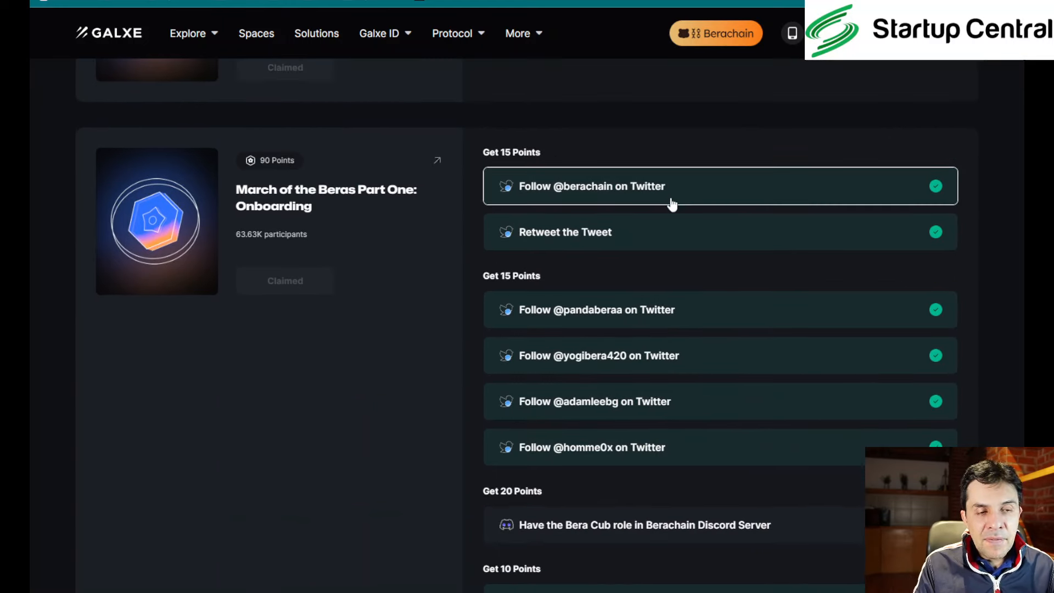
mouse_move(638, 198)
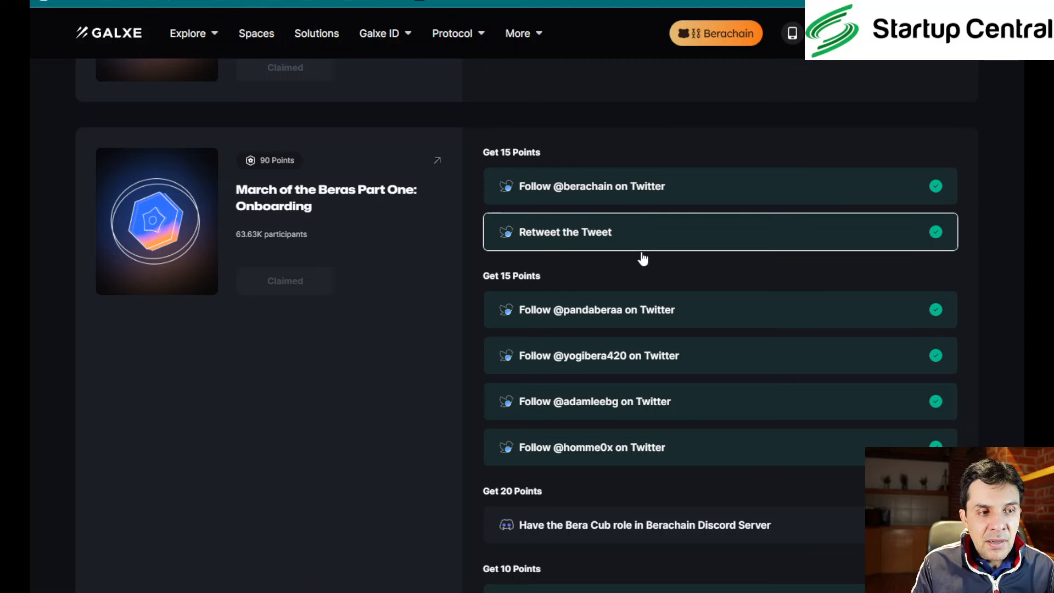
mouse_move(961, 198)
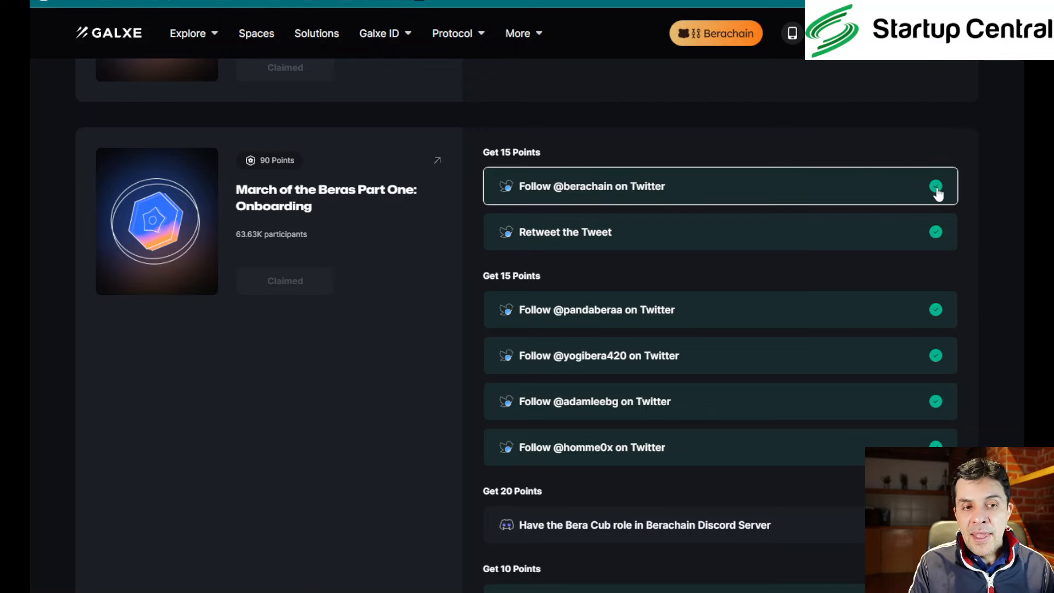
scroll("down", 3)
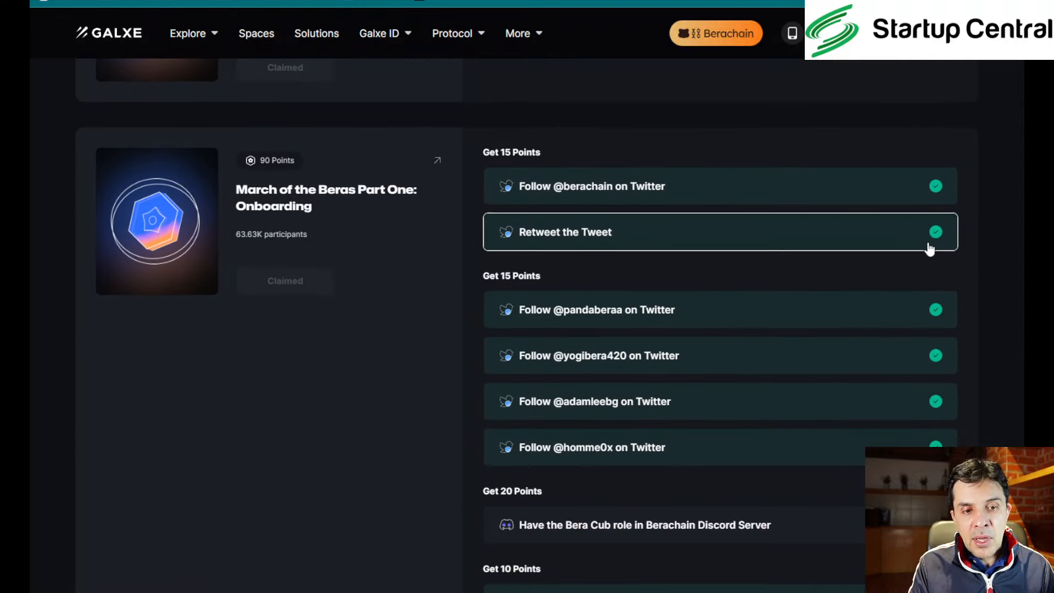
mouse_move(664, 213)
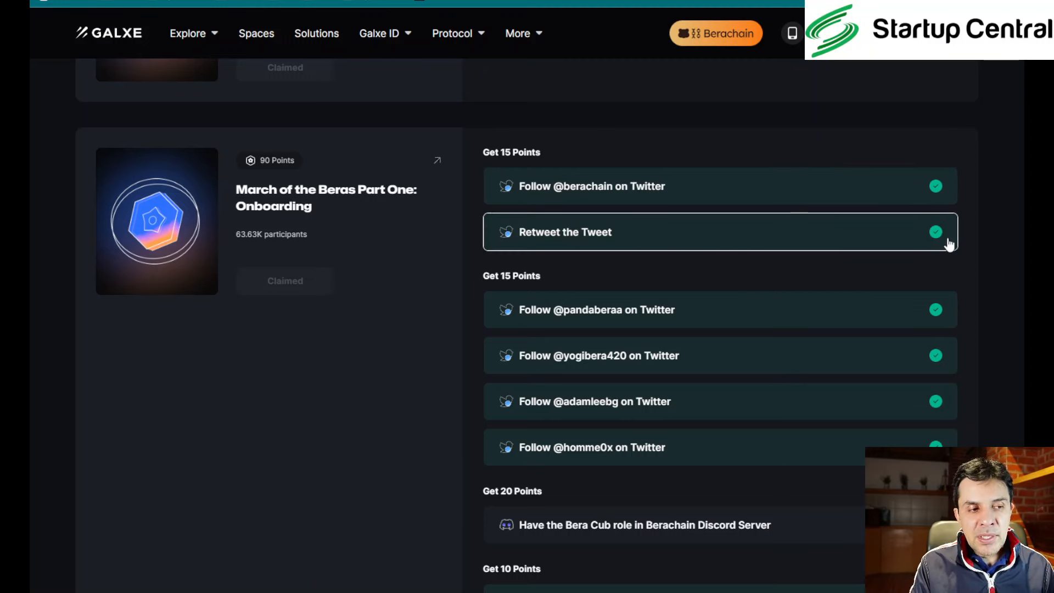
mouse_move(883, 253)
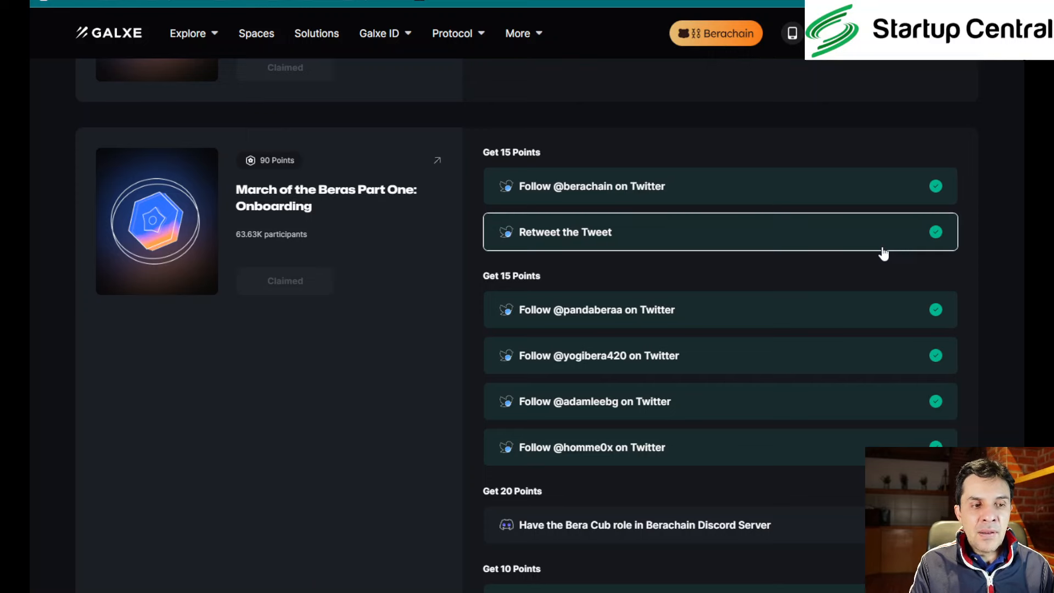
scroll("down", 3)
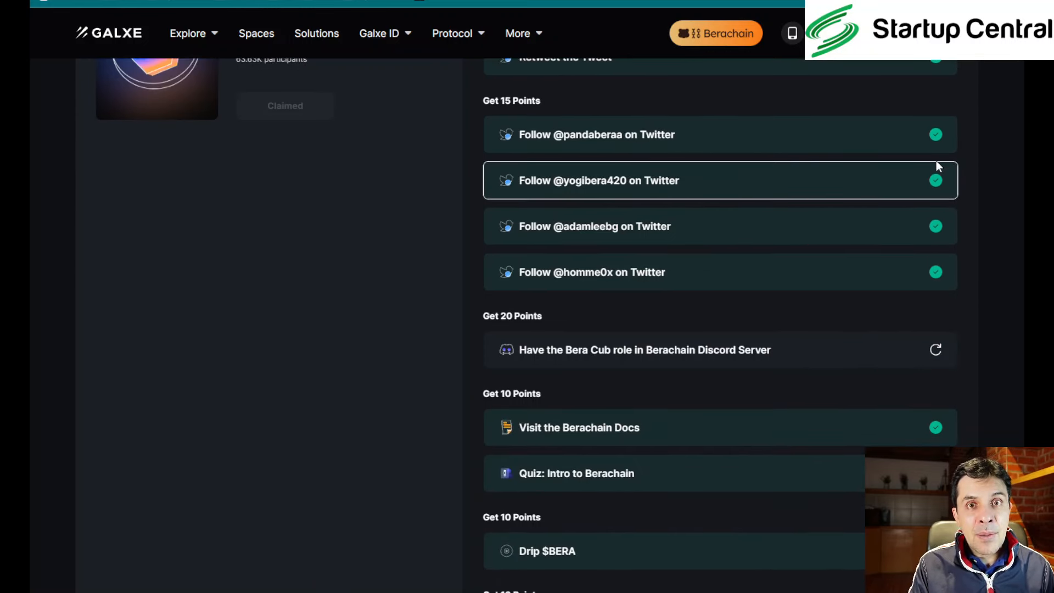
Scroll through the Onboarding task list to reach the Drip $BERA task
scroll("down", 3)
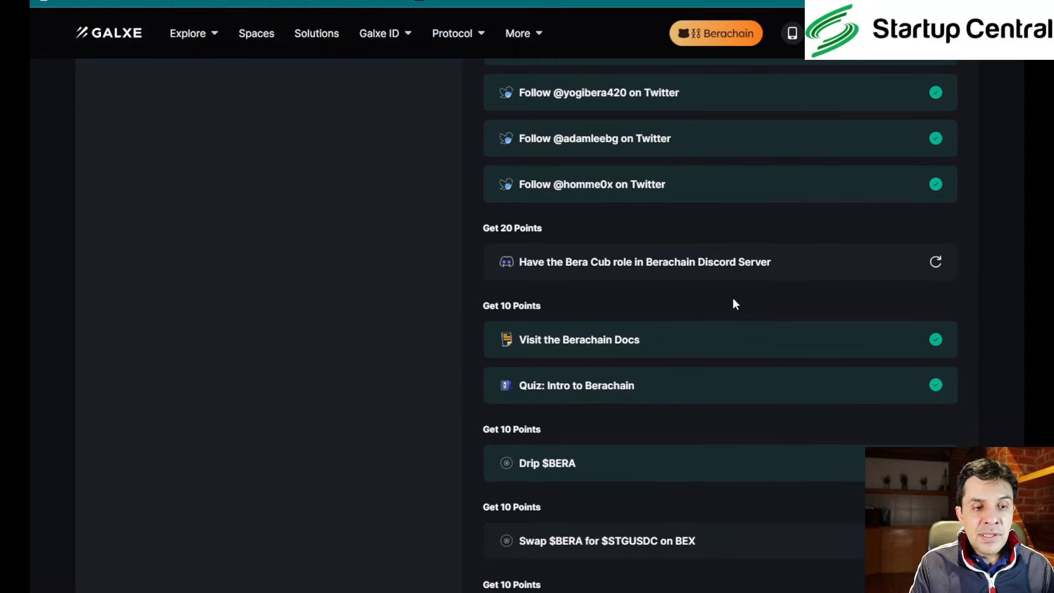
mouse_move(663, 279)
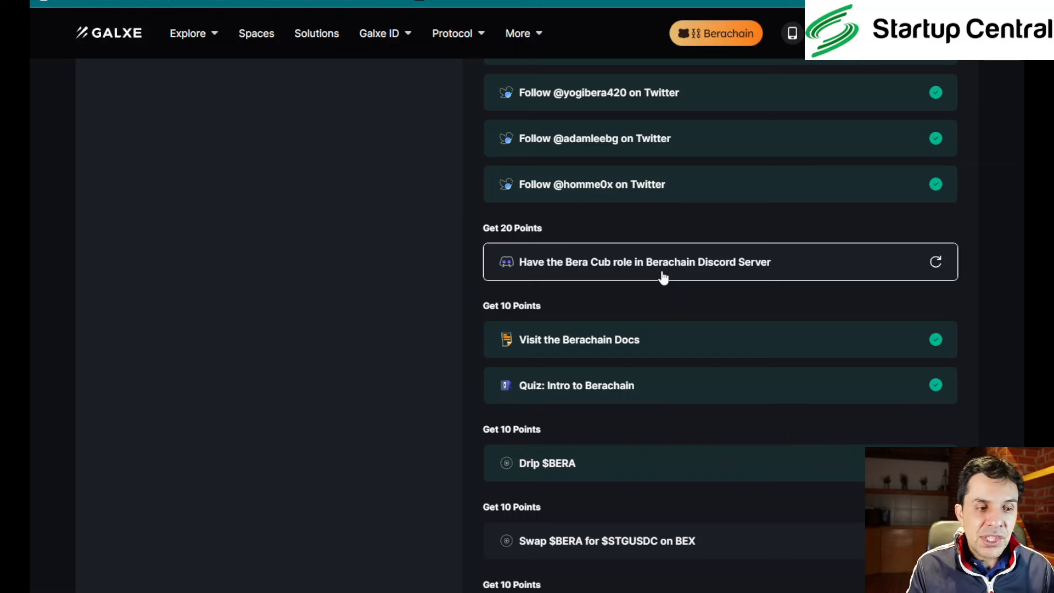
mouse_move(690, 278)
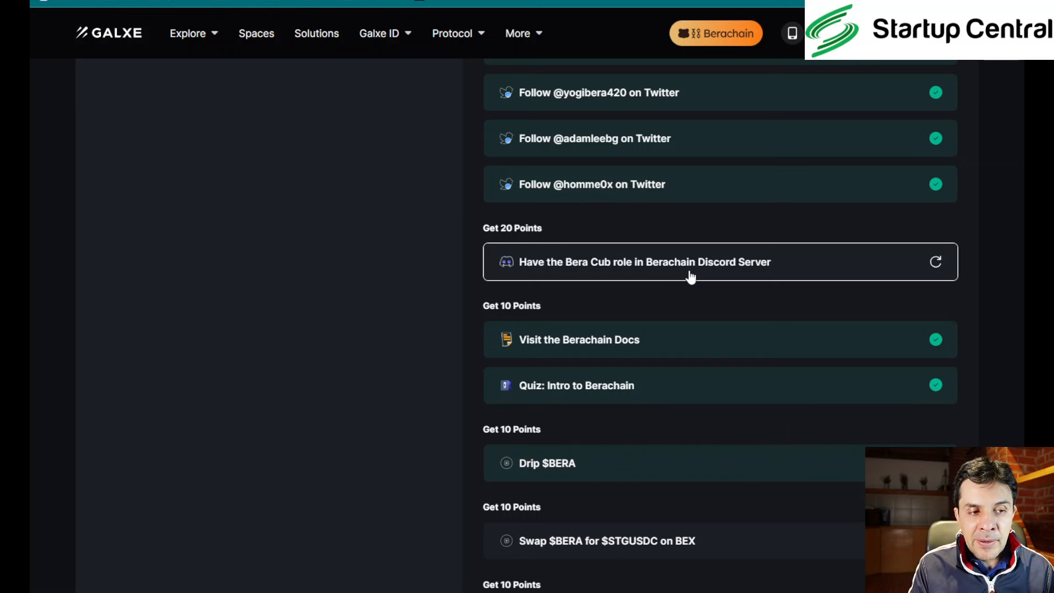
mouse_move(693, 275)
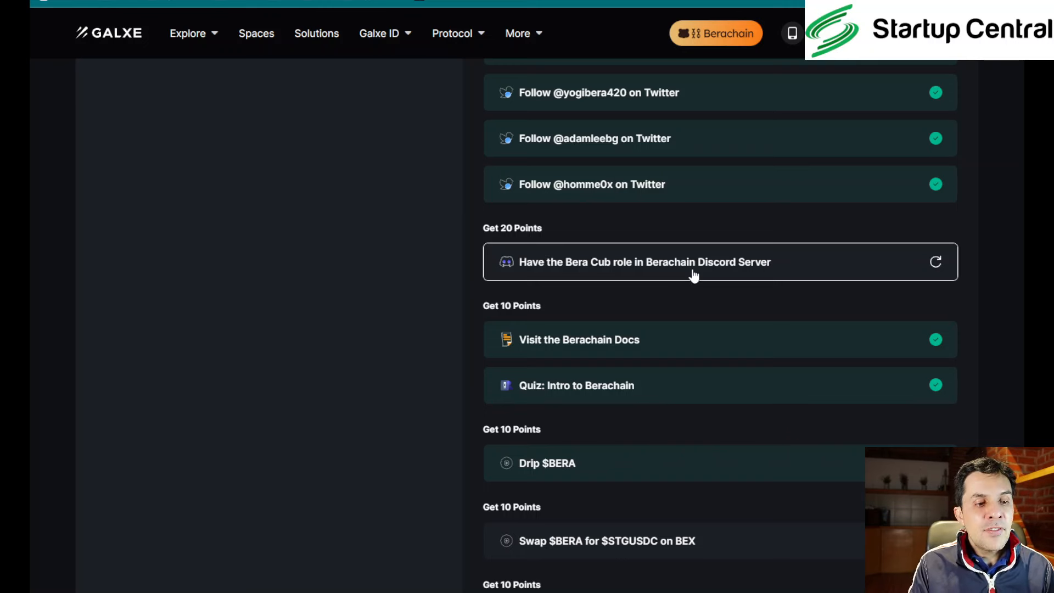
mouse_move(783, 281)
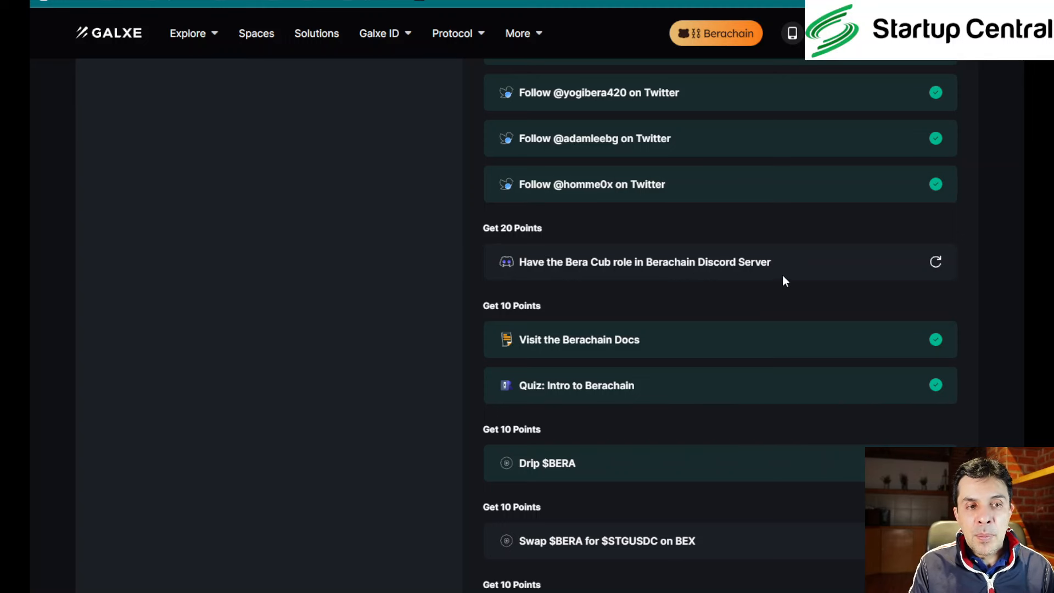
mouse_move(977, 345)
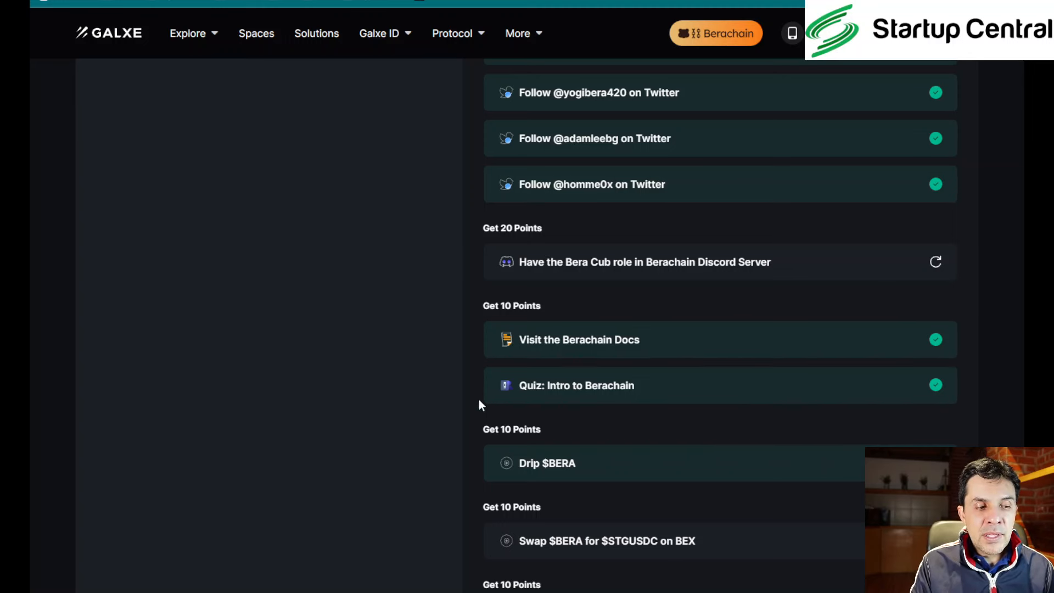
mouse_move(431, 411)
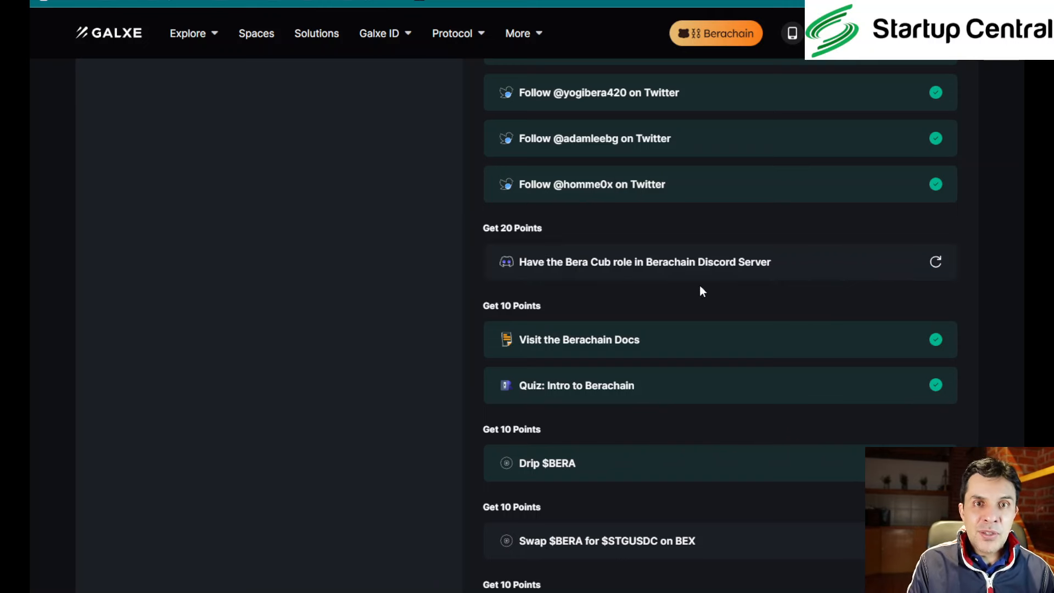
mouse_move(707, 290)
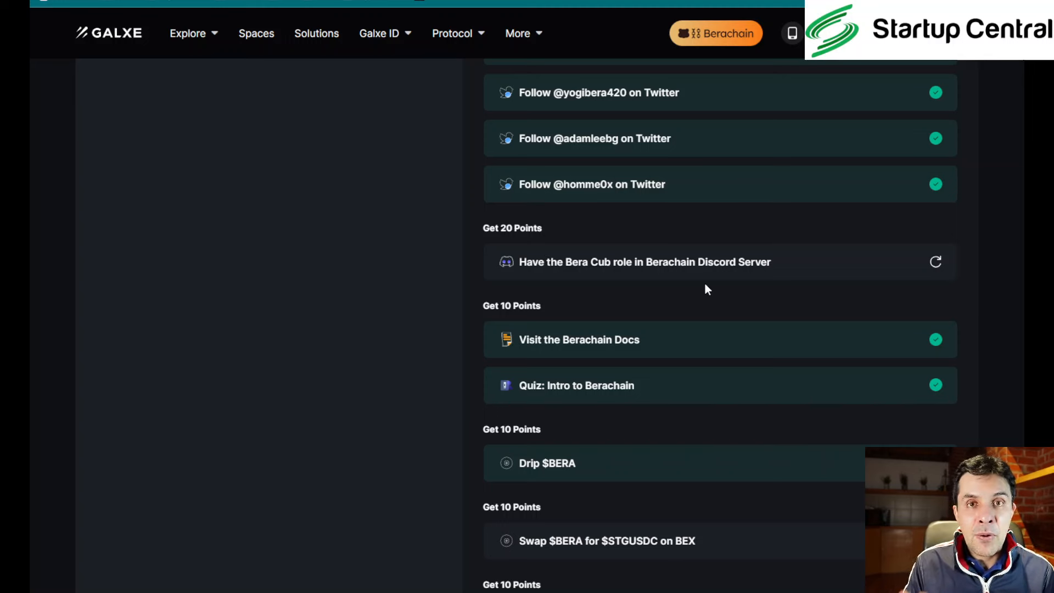
mouse_move(752, 281)
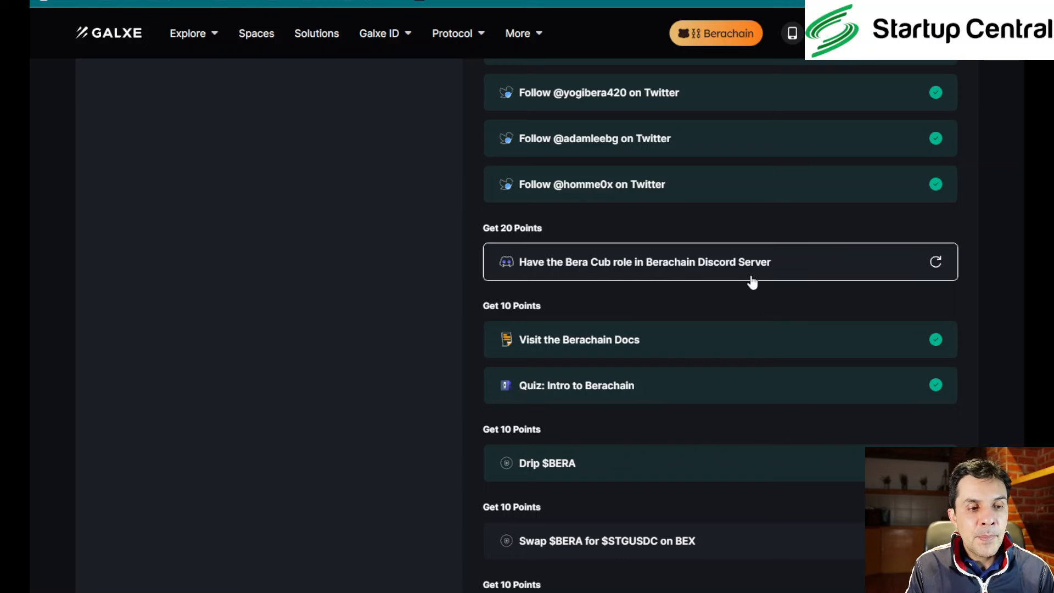
mouse_move(569, 254)
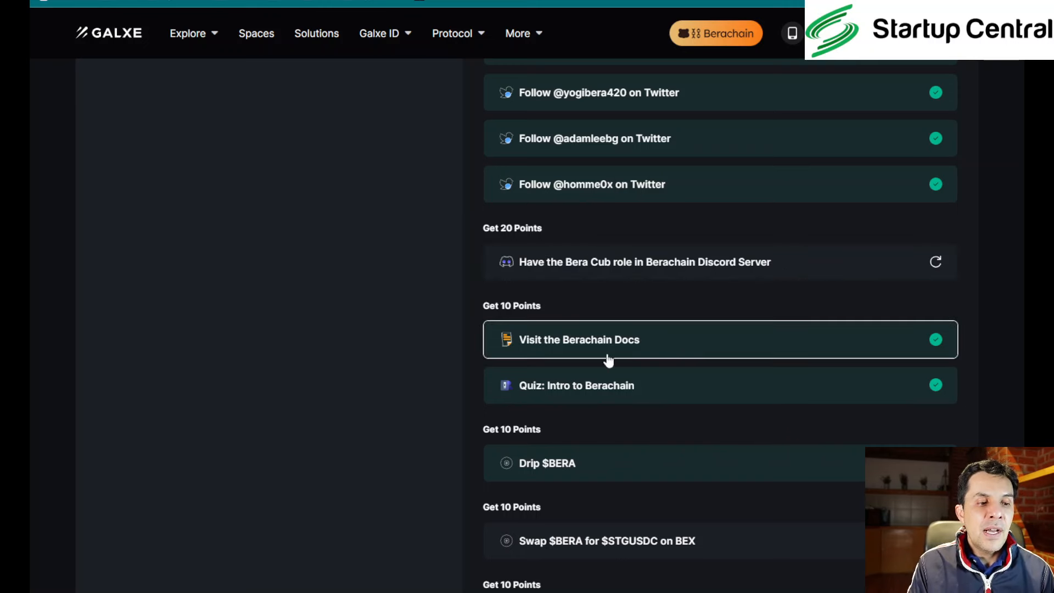
scroll("down", 3)
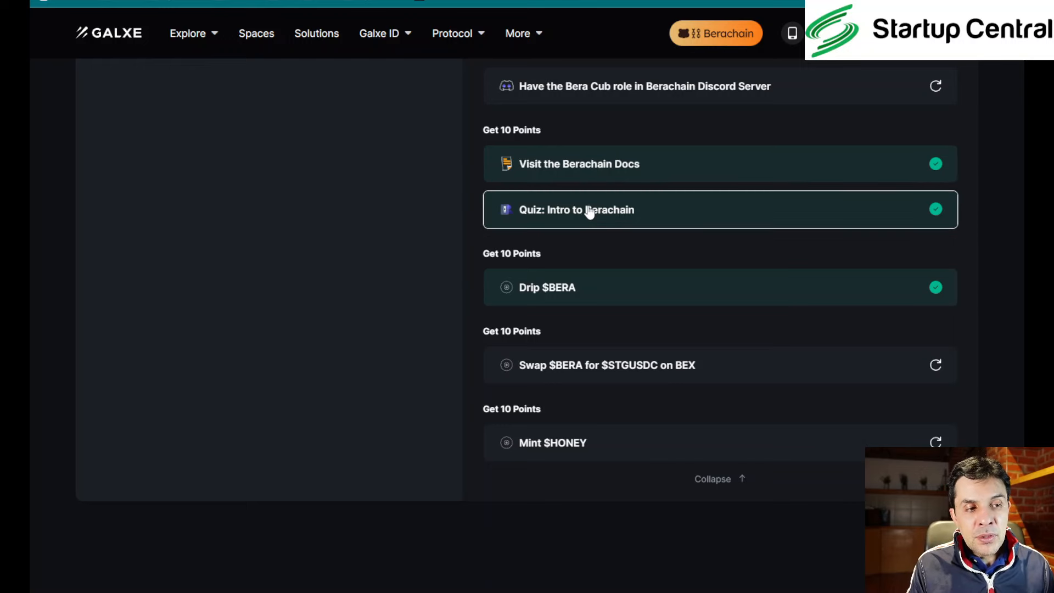
Answer quiz questions 1–3: Proof-of-Liquidity, BGT from providing liquidity, BTC as non-native token
left_click(589, 210)
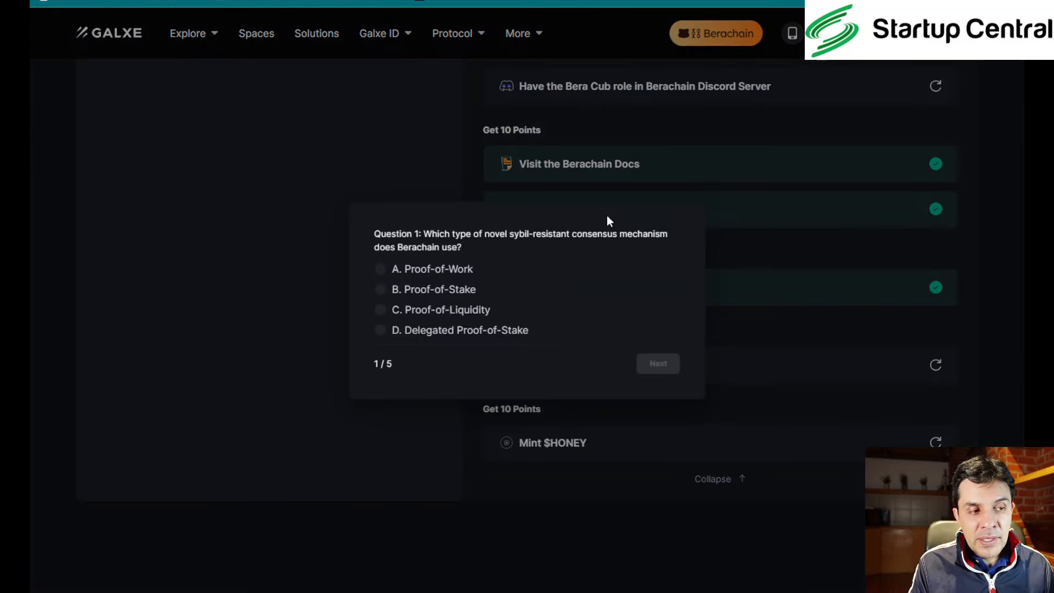
mouse_move(588, 362)
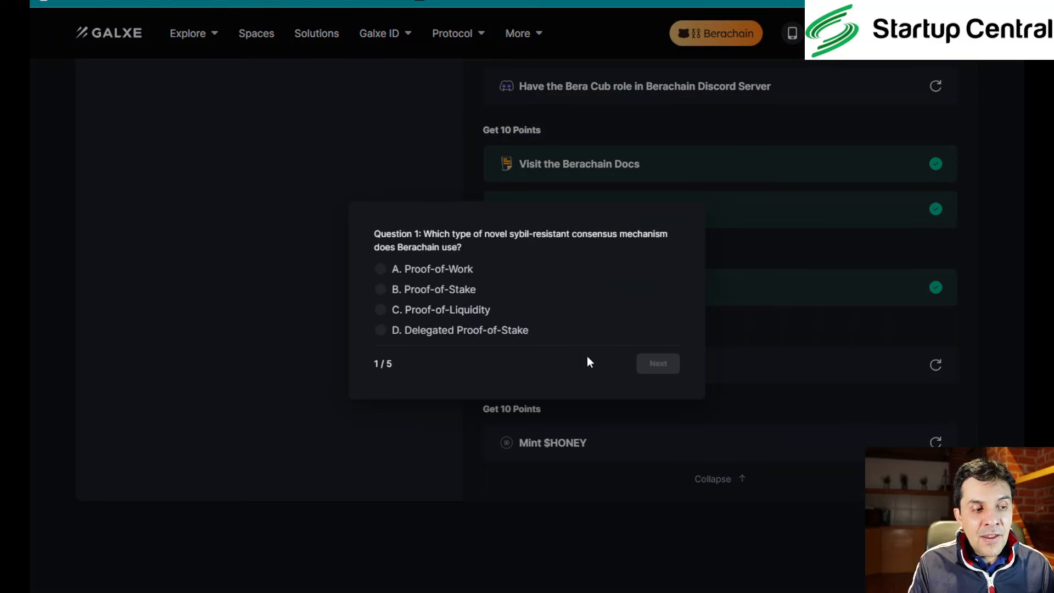
mouse_move(461, 257)
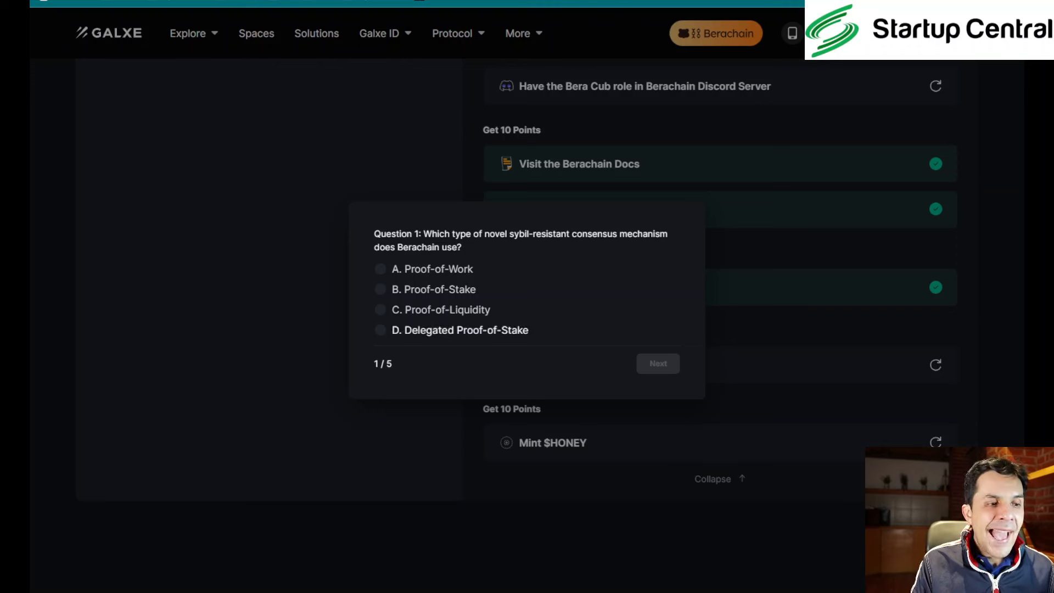
left_click(380, 309)
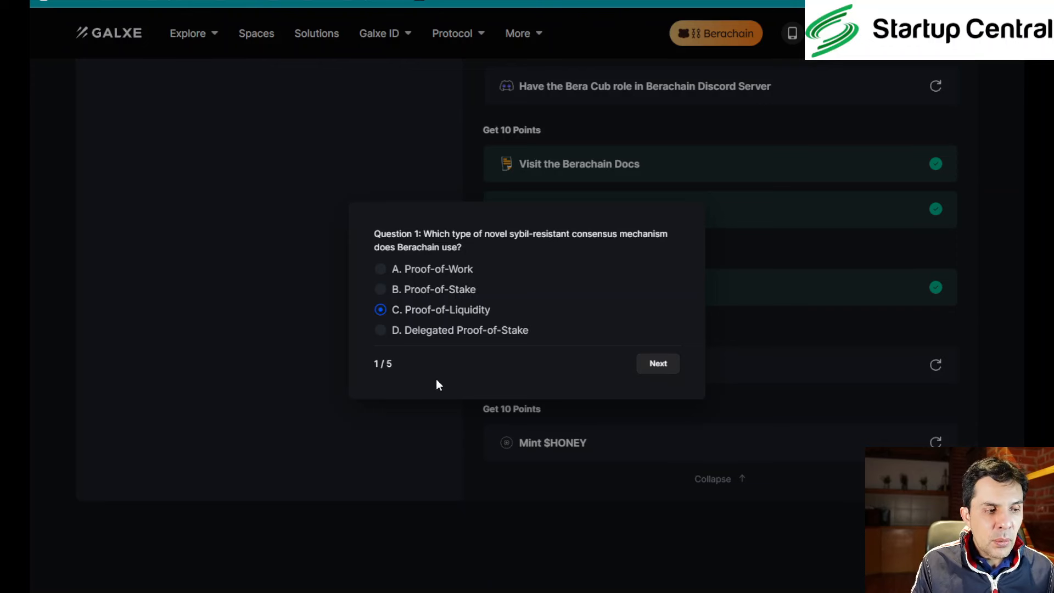
left_click(658, 363)
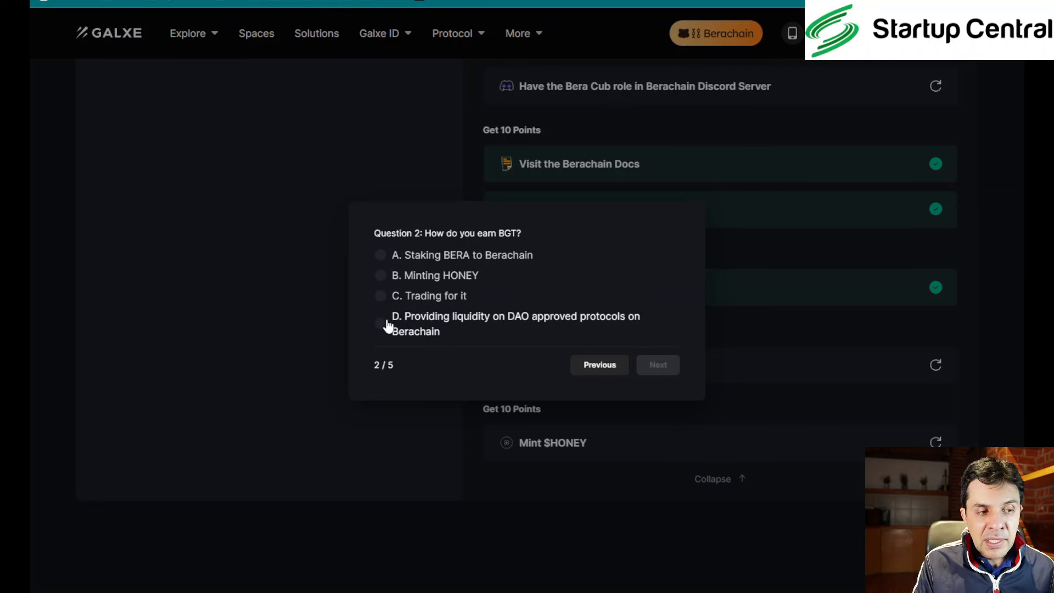
left_click(380, 323)
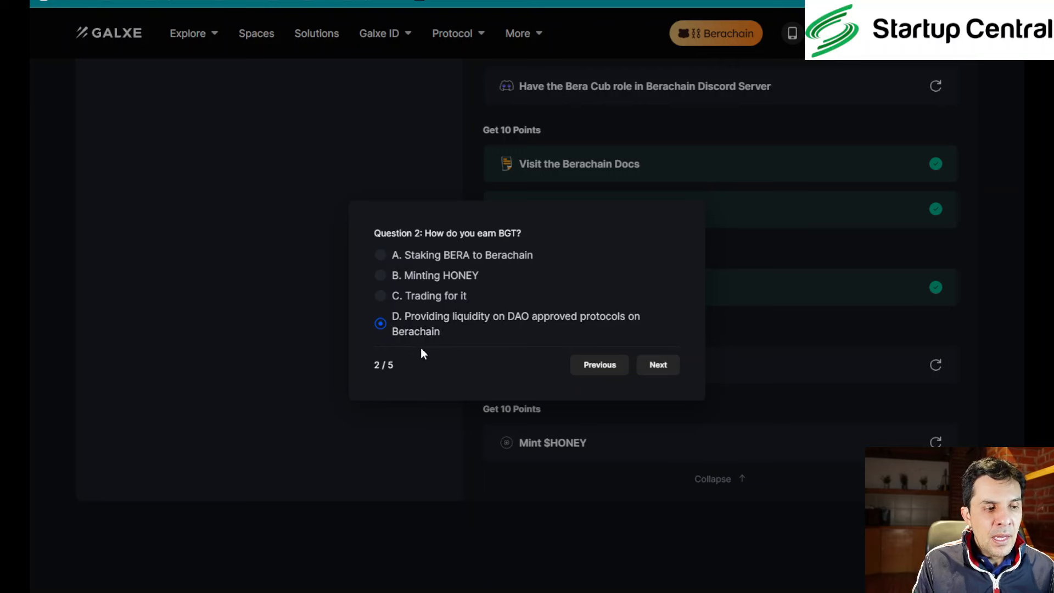
left_click(657, 364)
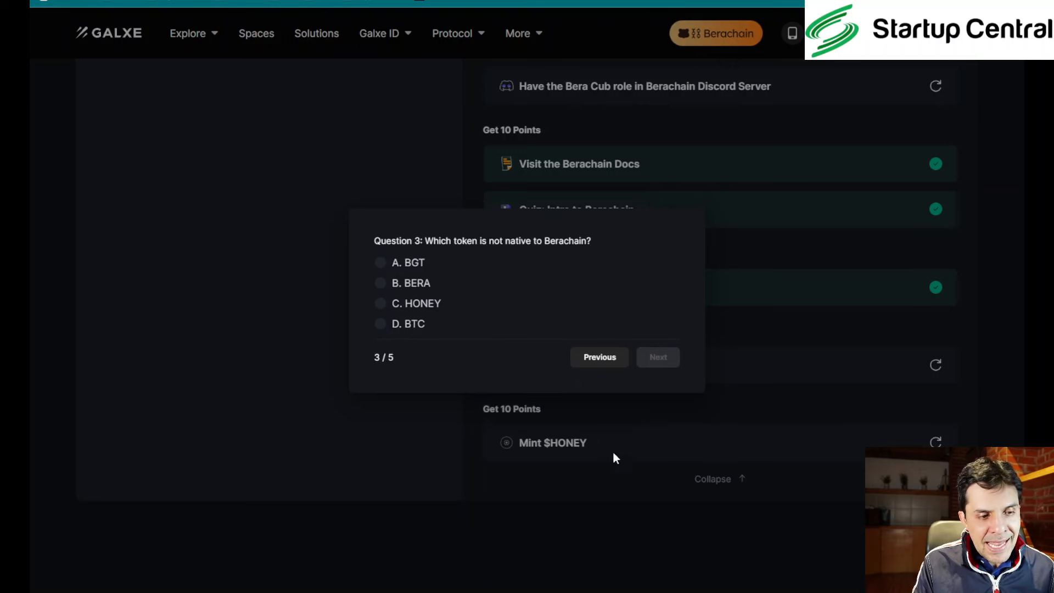
mouse_move(551, 243)
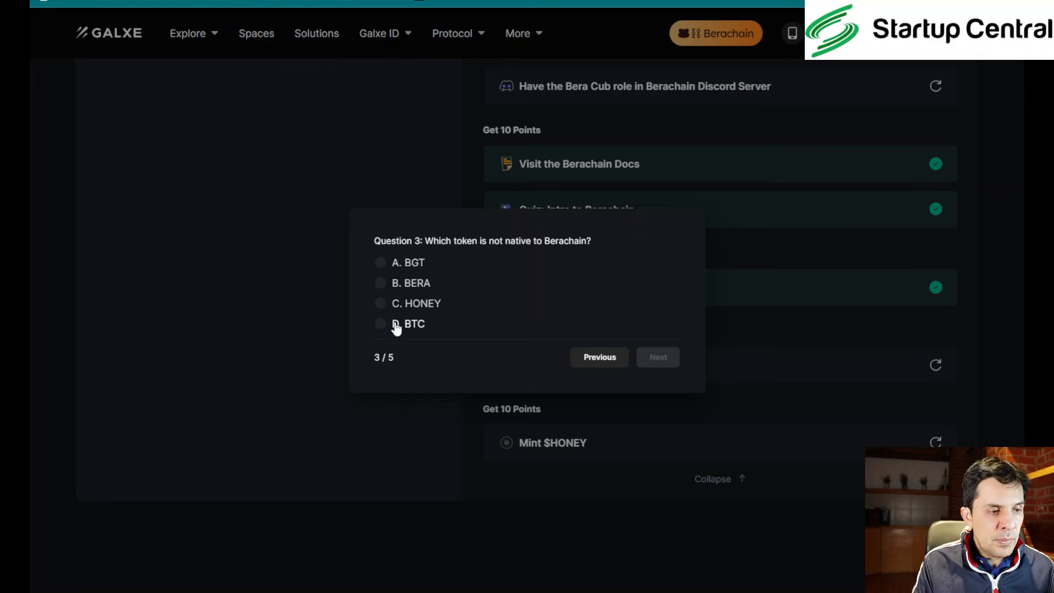
left_click(380, 322)
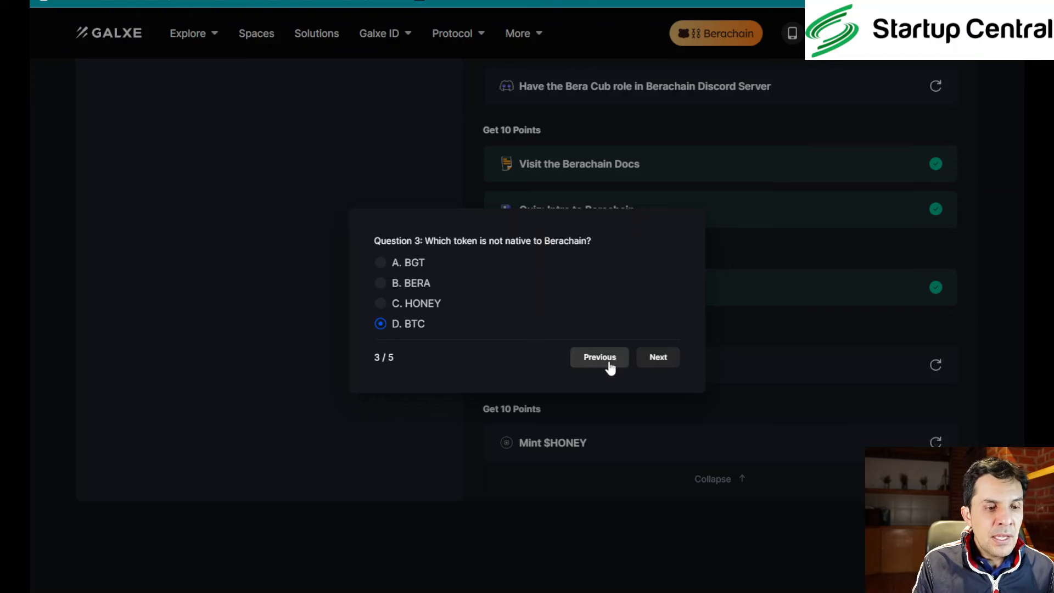
left_click(657, 356)
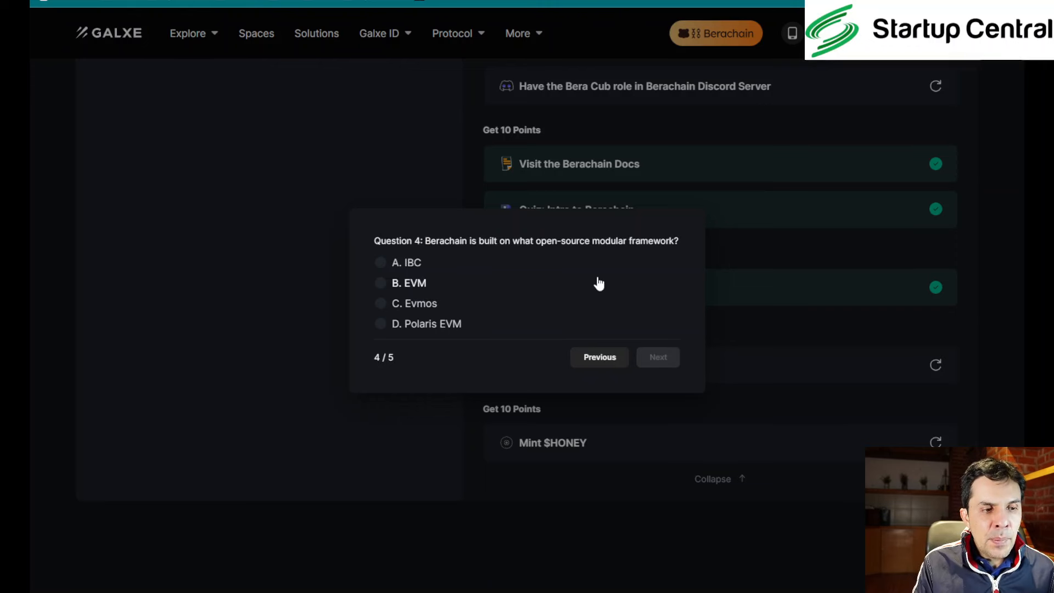
mouse_move(587, 289)
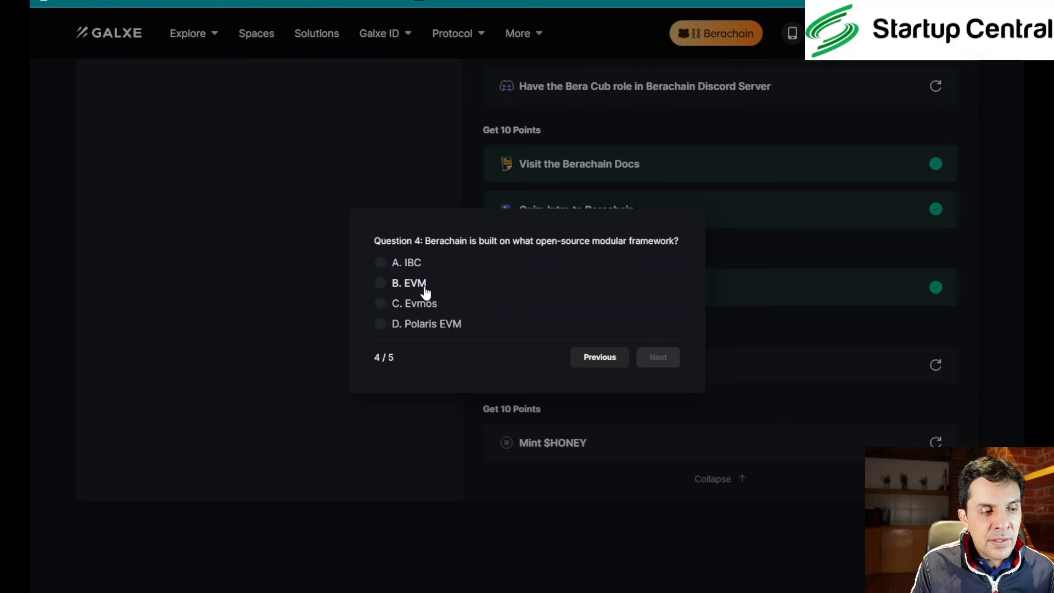
mouse_move(420, 299)
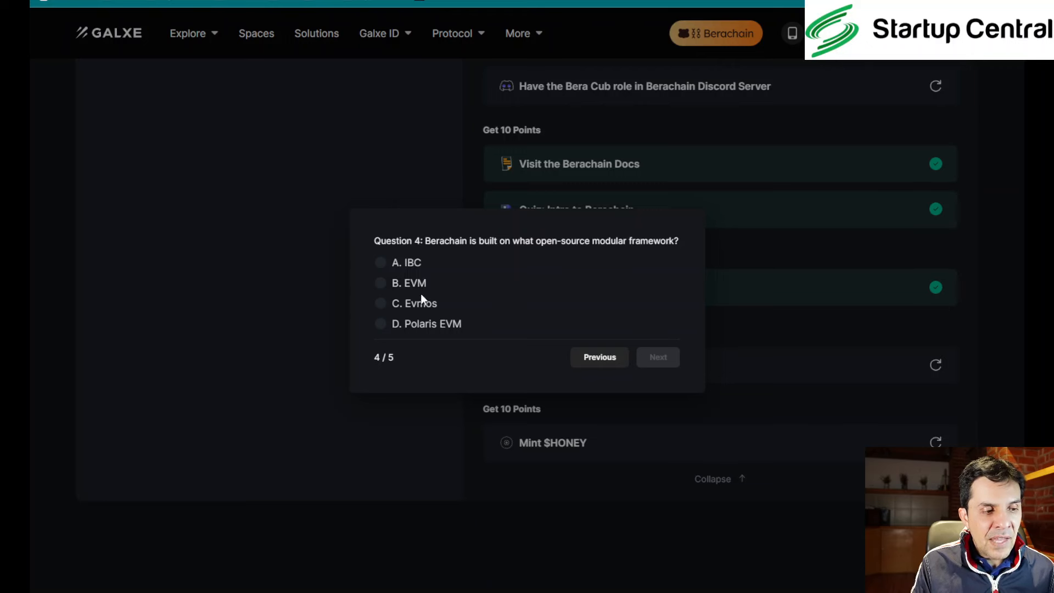
Answer questions 4–5 with Polaris EVM and the Faucet, then submit the quiz
left_click(380, 322)
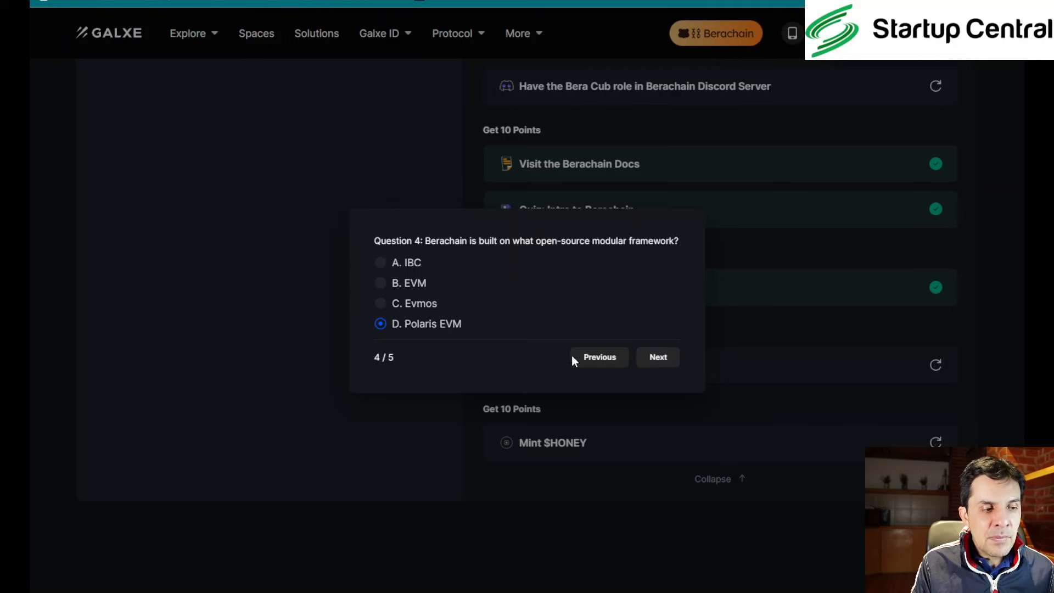
left_click(658, 357)
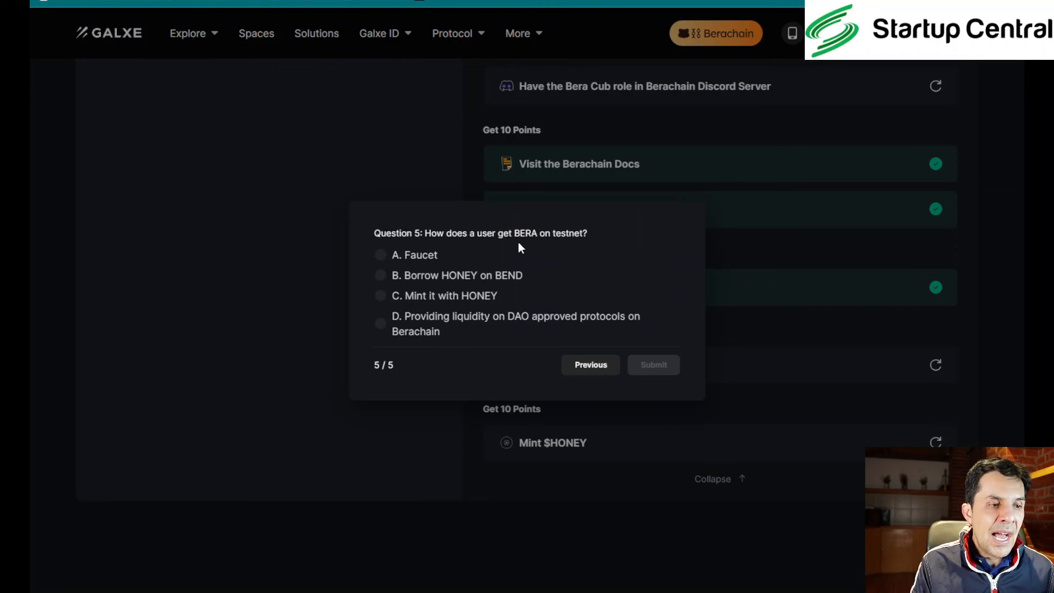
mouse_move(463, 262)
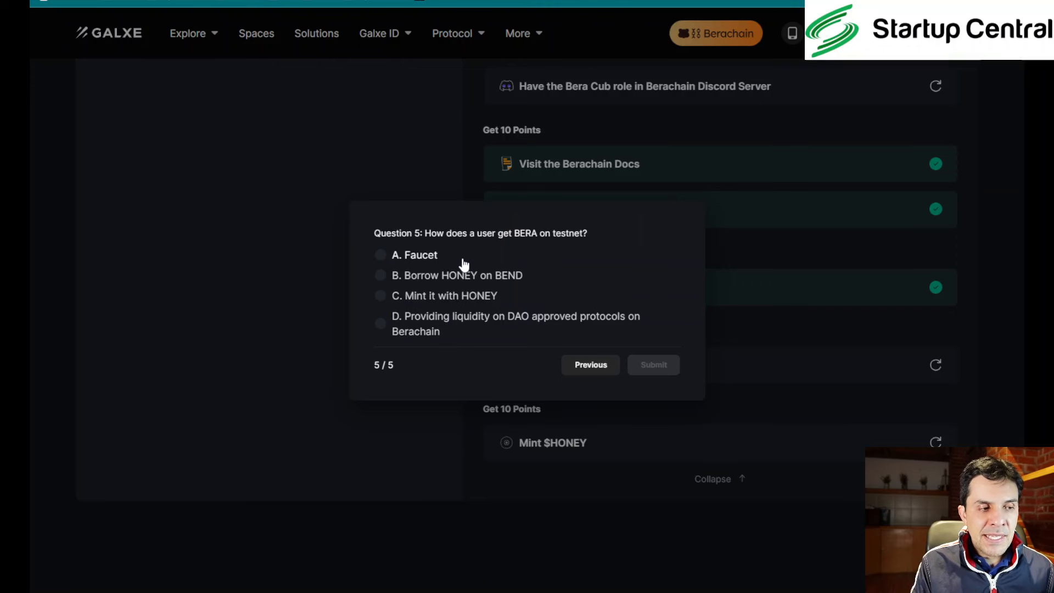
left_click(380, 254)
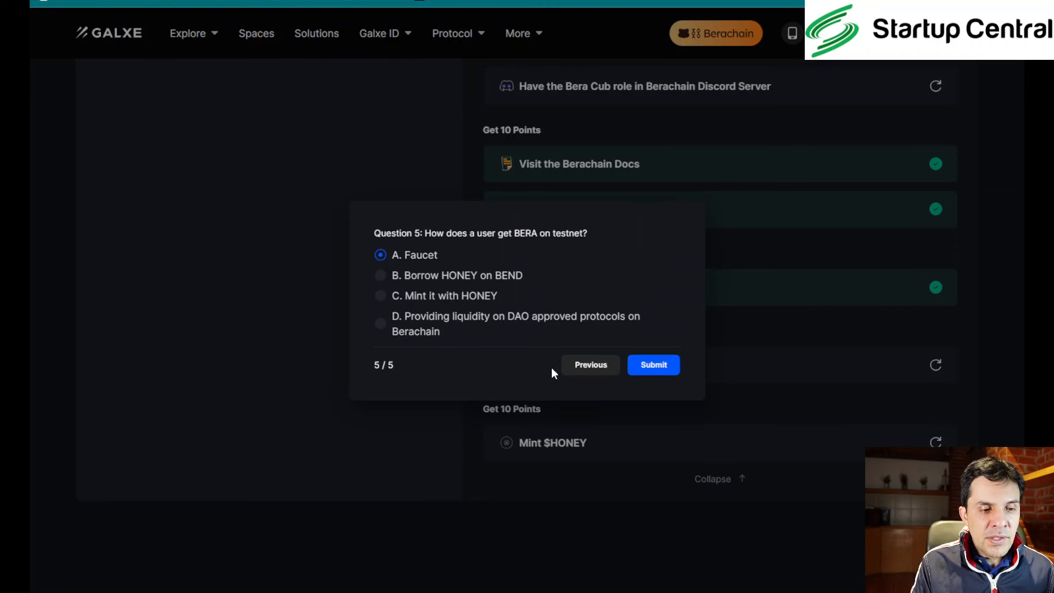
left_click(653, 365)
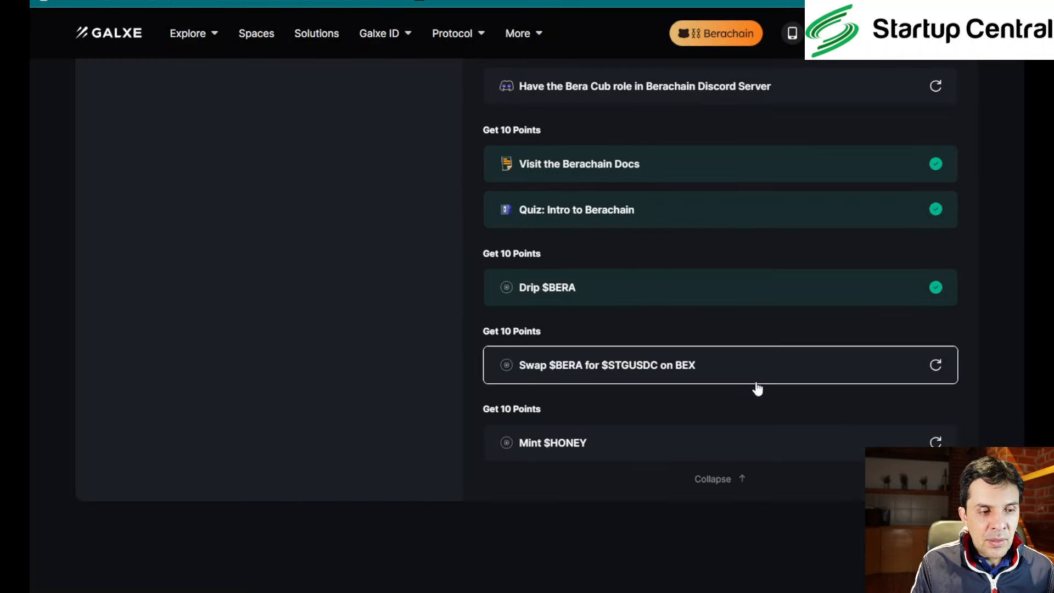
left_click(935, 287)
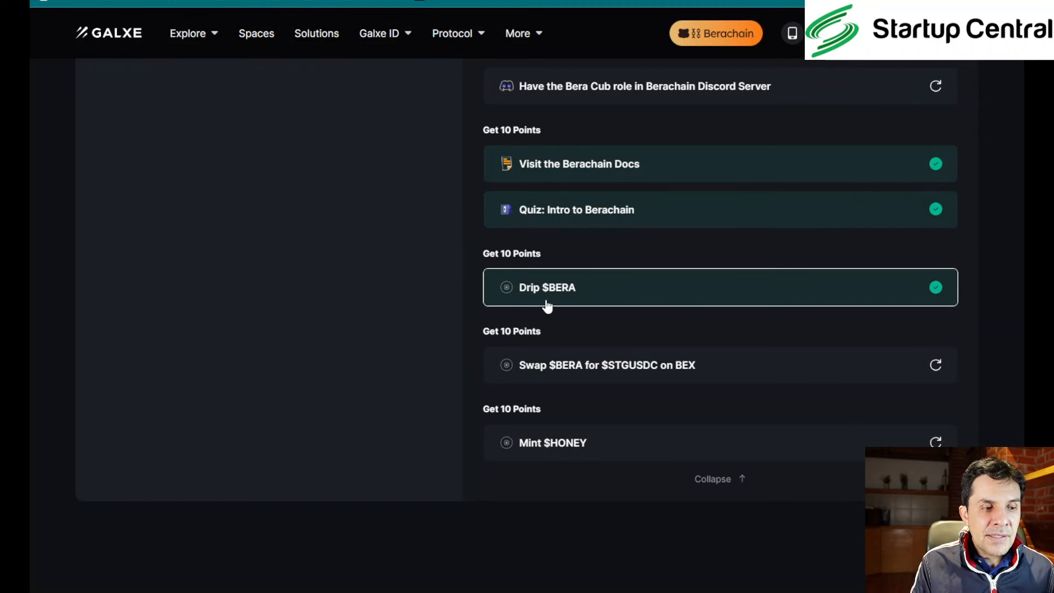
mouse_move(559, 297)
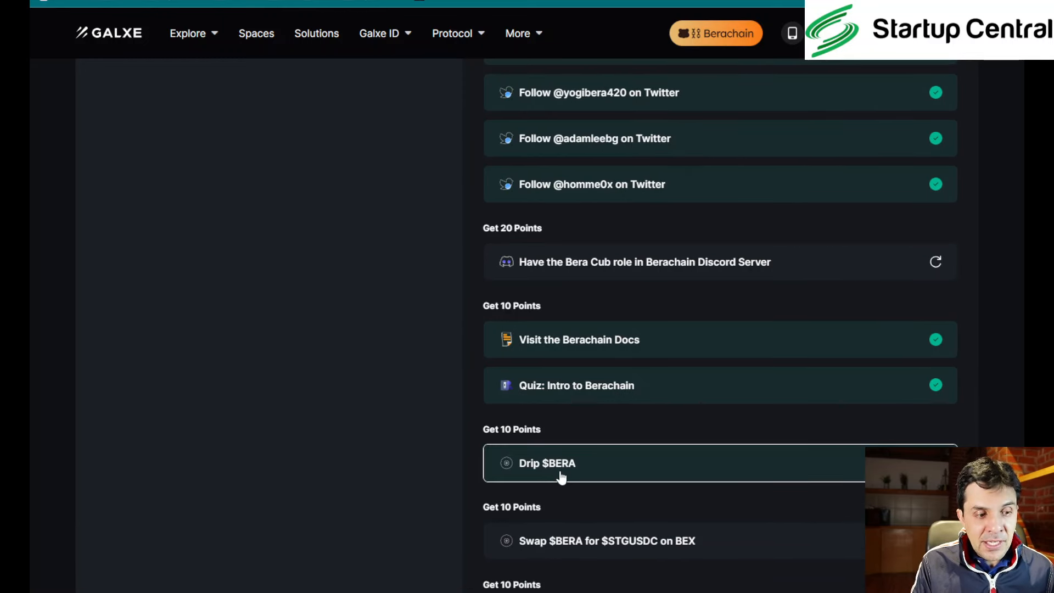
scroll("down", 3)
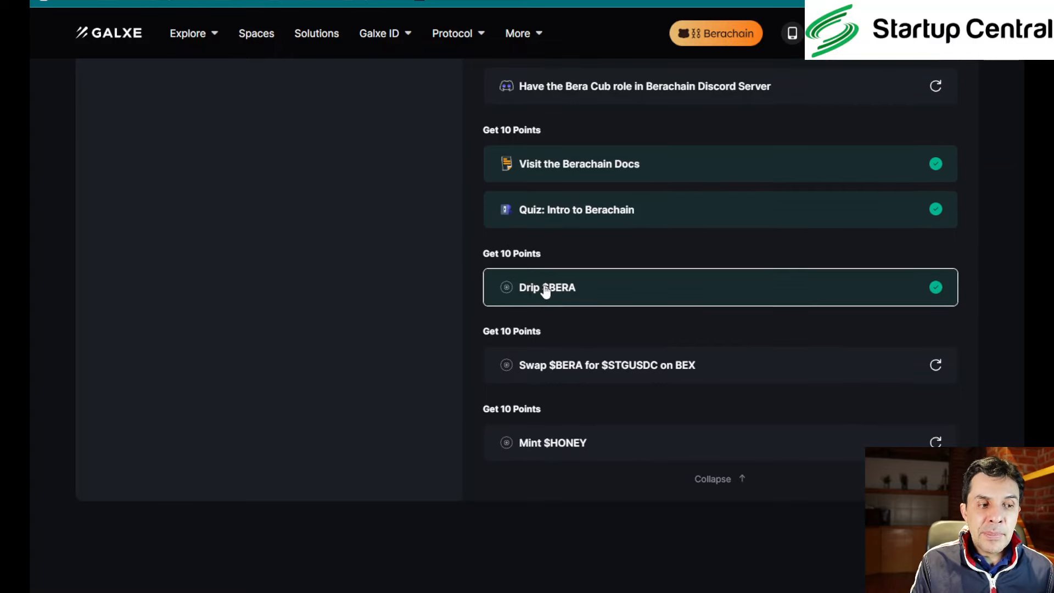
mouse_move(601, 289)
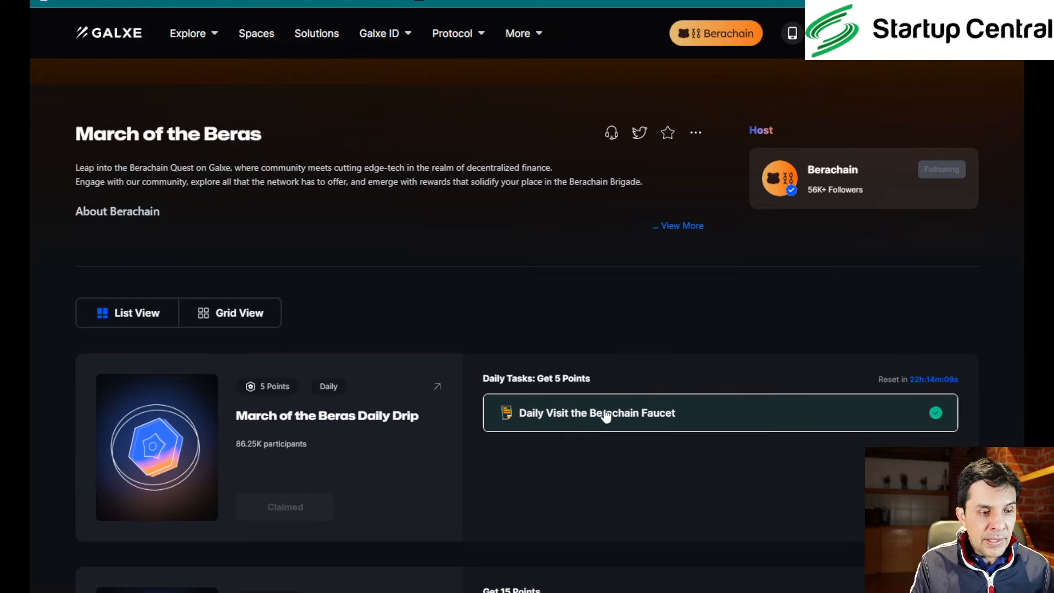
scroll("down", 3)
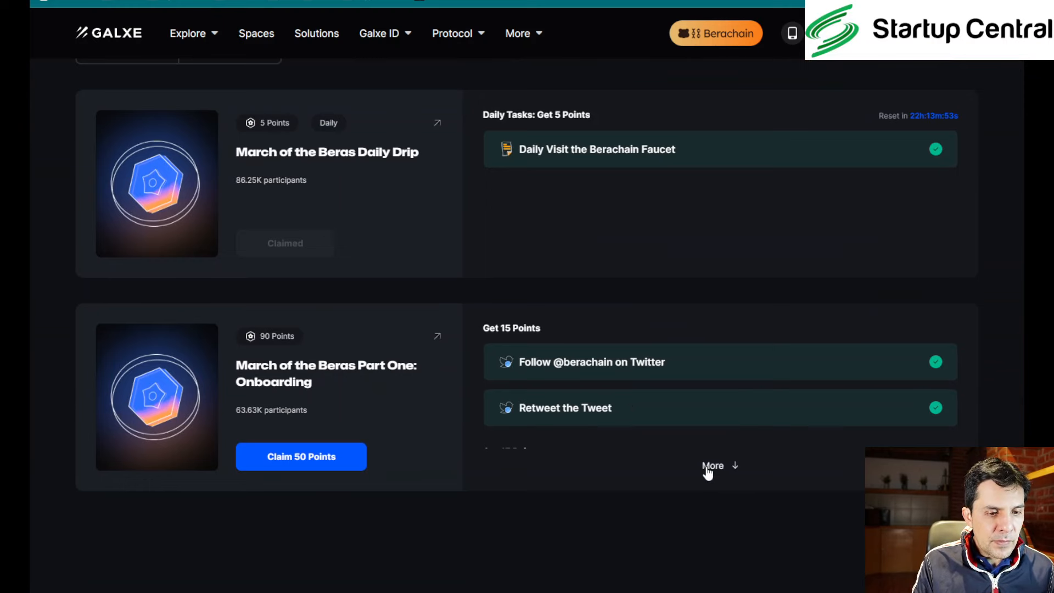
left_click(712, 465)
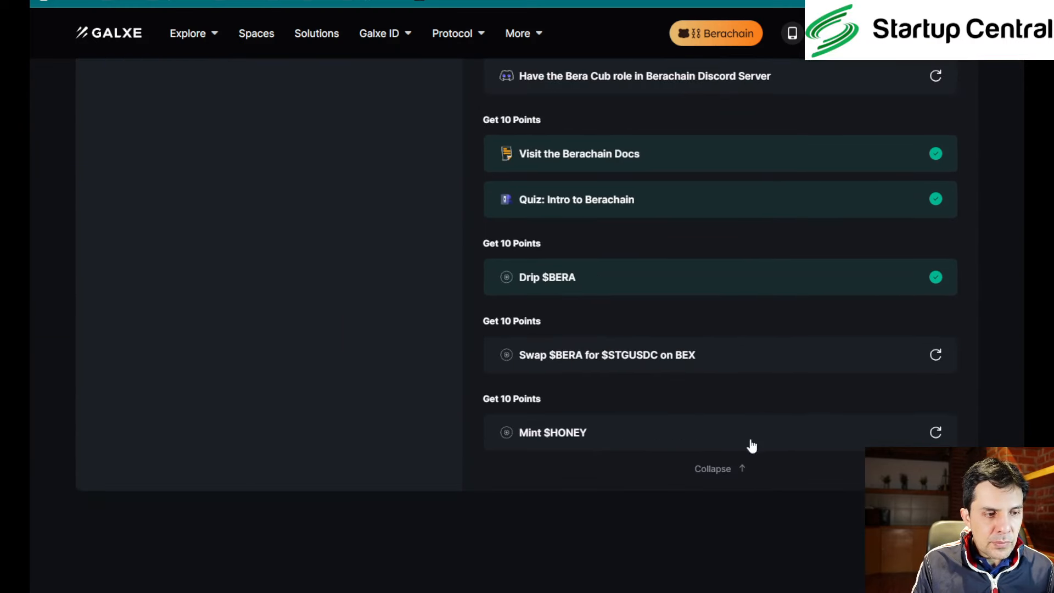
mouse_move(583, 365)
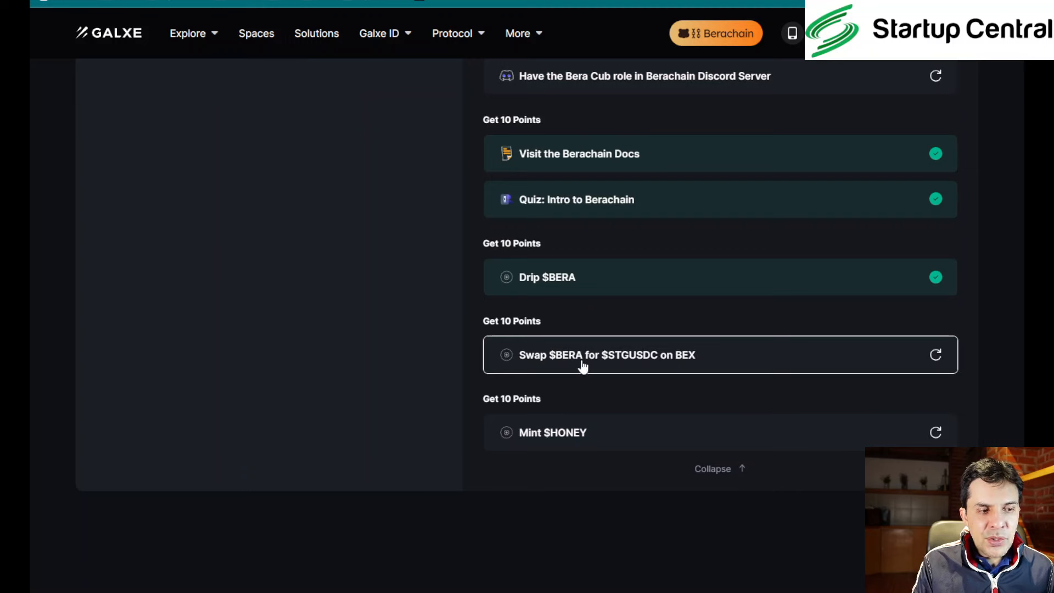
mouse_move(653, 362)
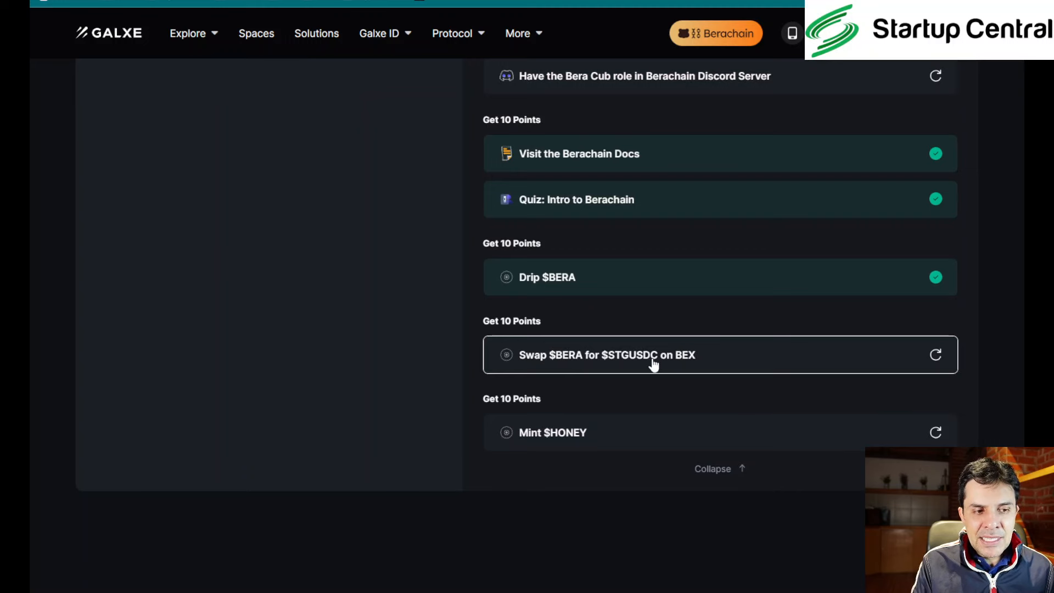
mouse_move(672, 371)
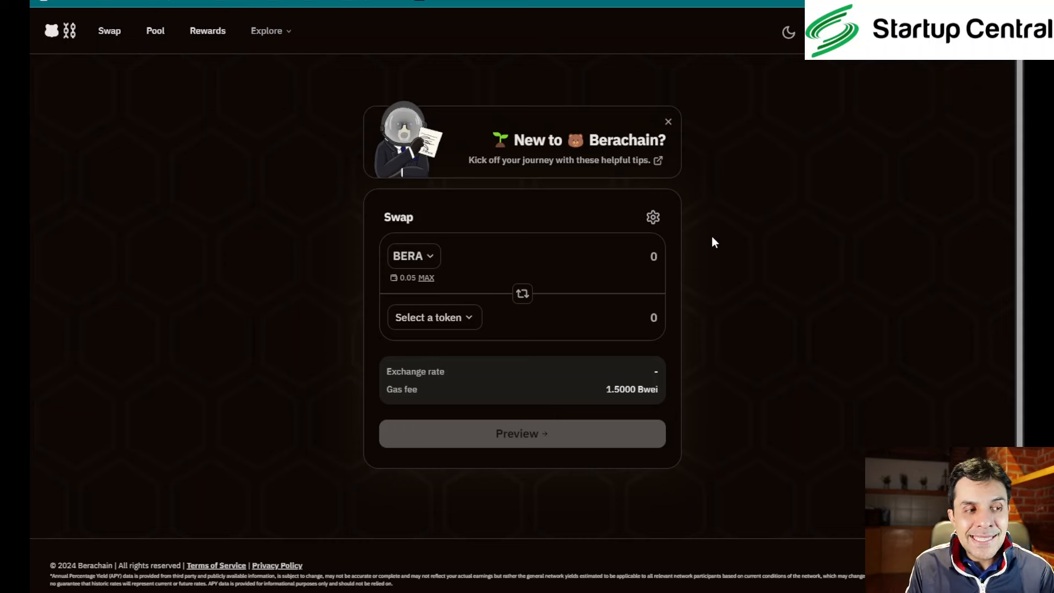
mouse_move(523, 294)
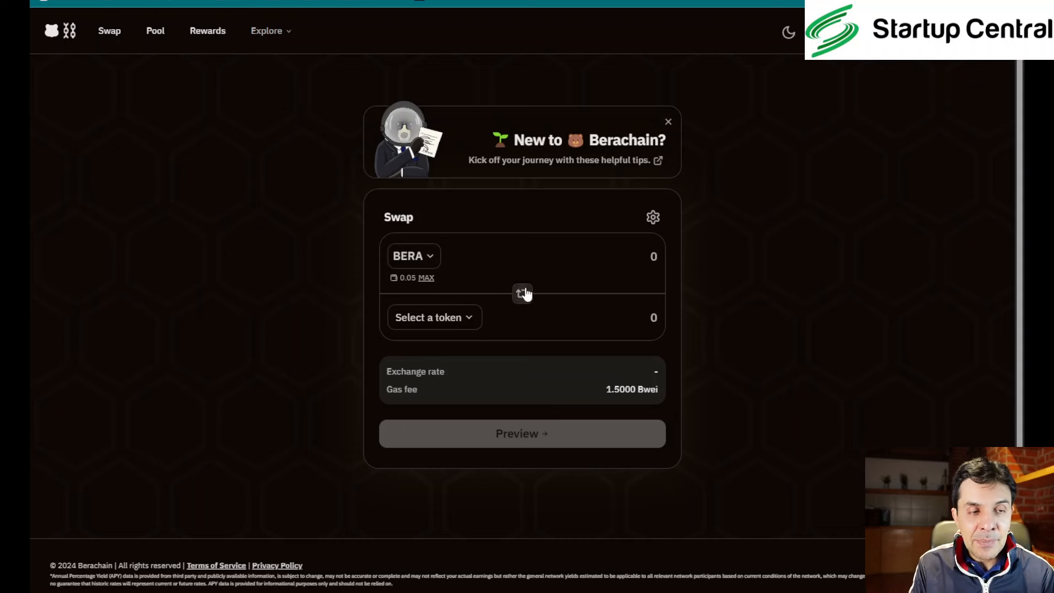
mouse_move(590, 248)
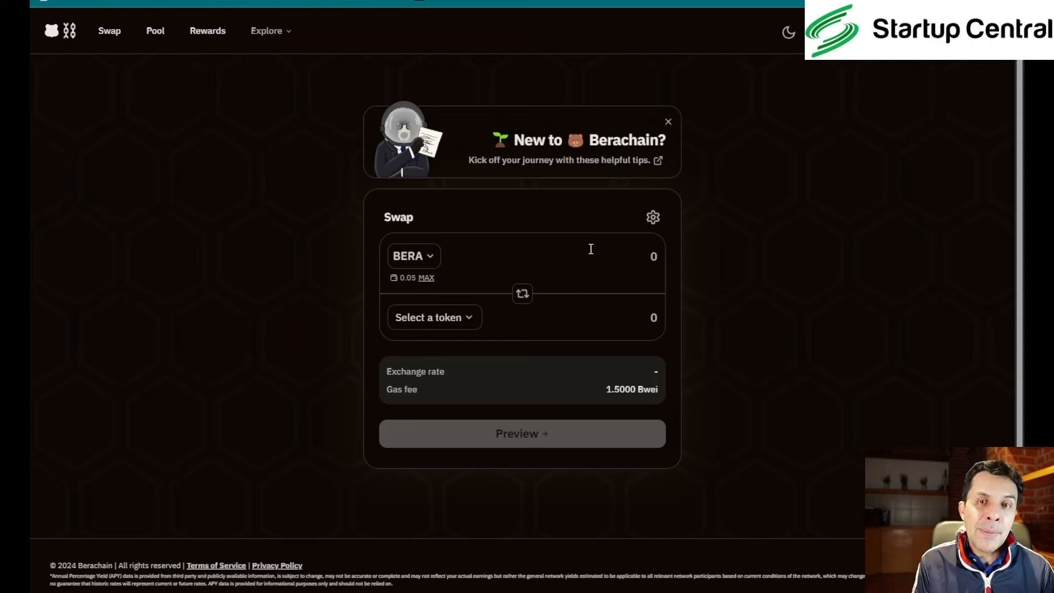
mouse_move(344, 523)
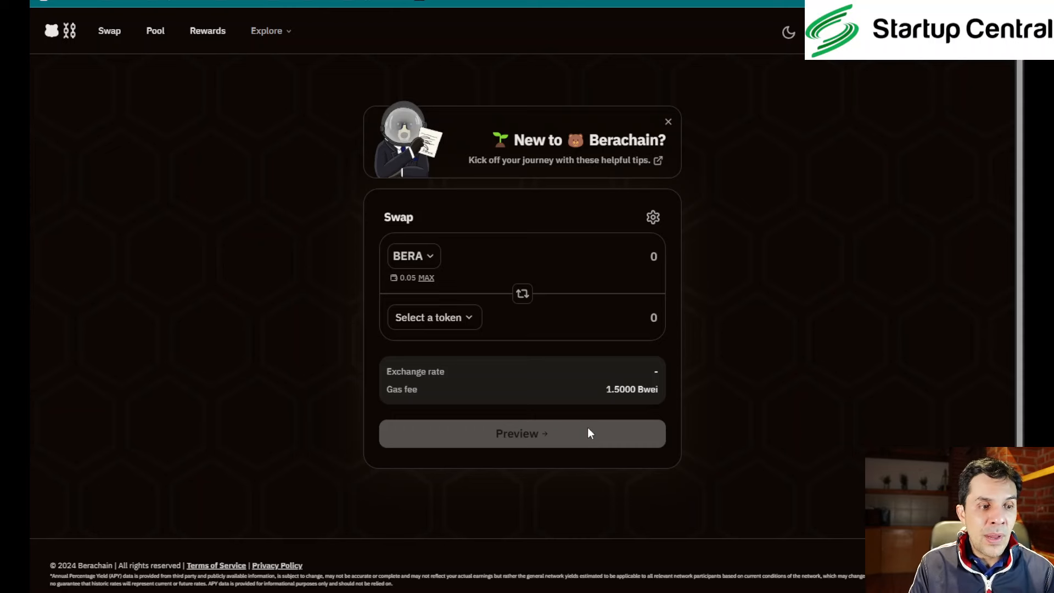
mouse_move(470, 299)
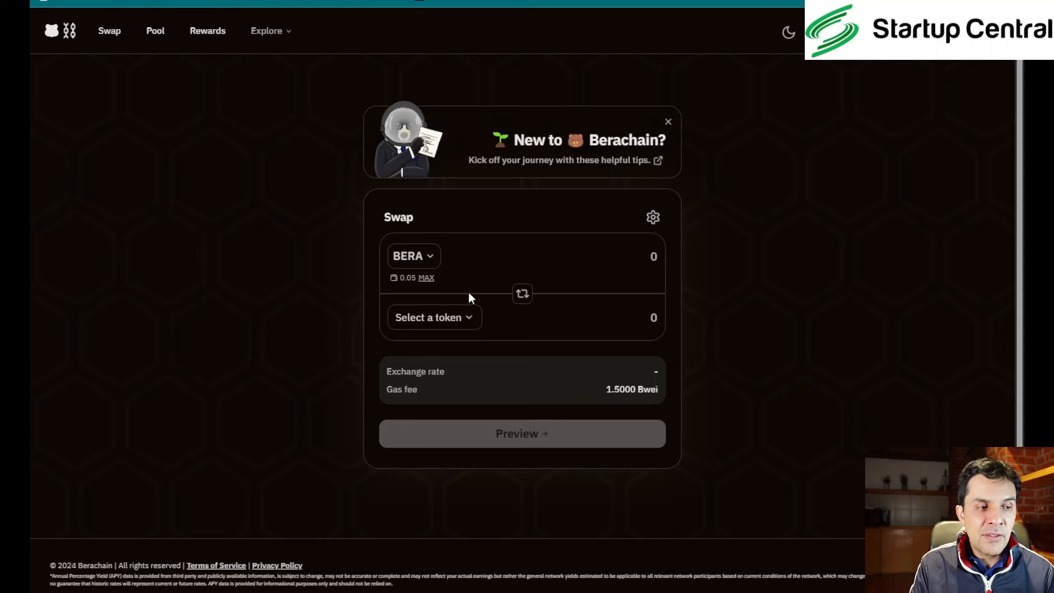
mouse_move(775, 149)
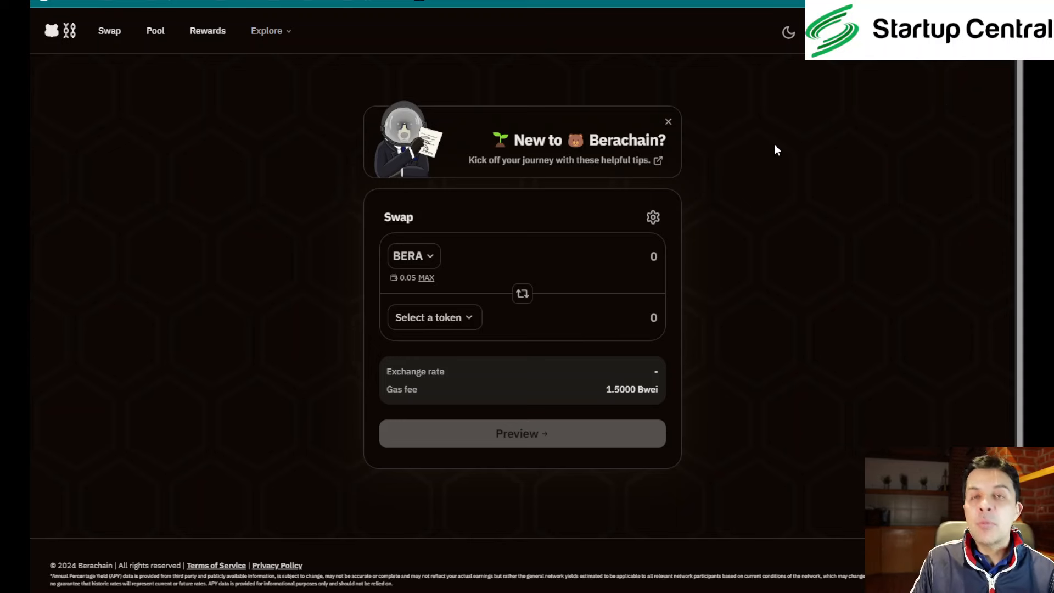
mouse_move(716, 184)
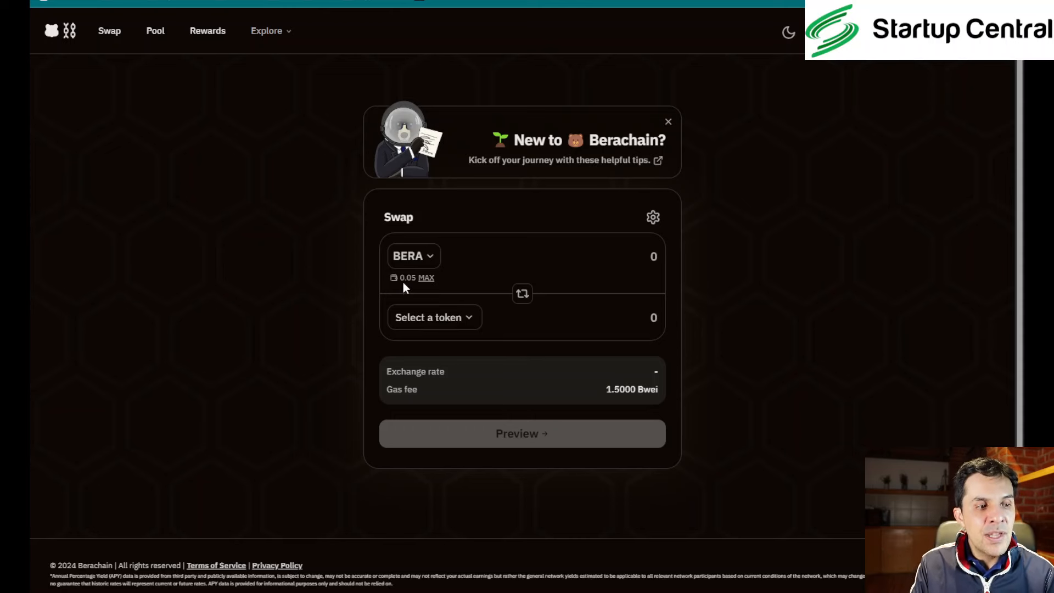
Choose STGUSDC as the output token and enter 0.01 BERA to swap
left_click(425, 278)
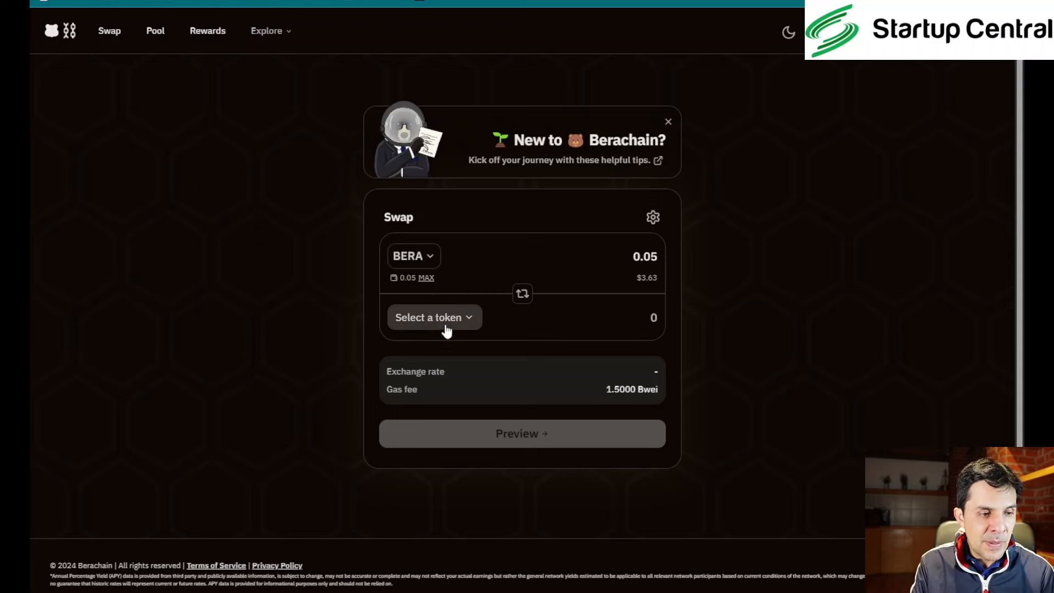
left_click(435, 317)
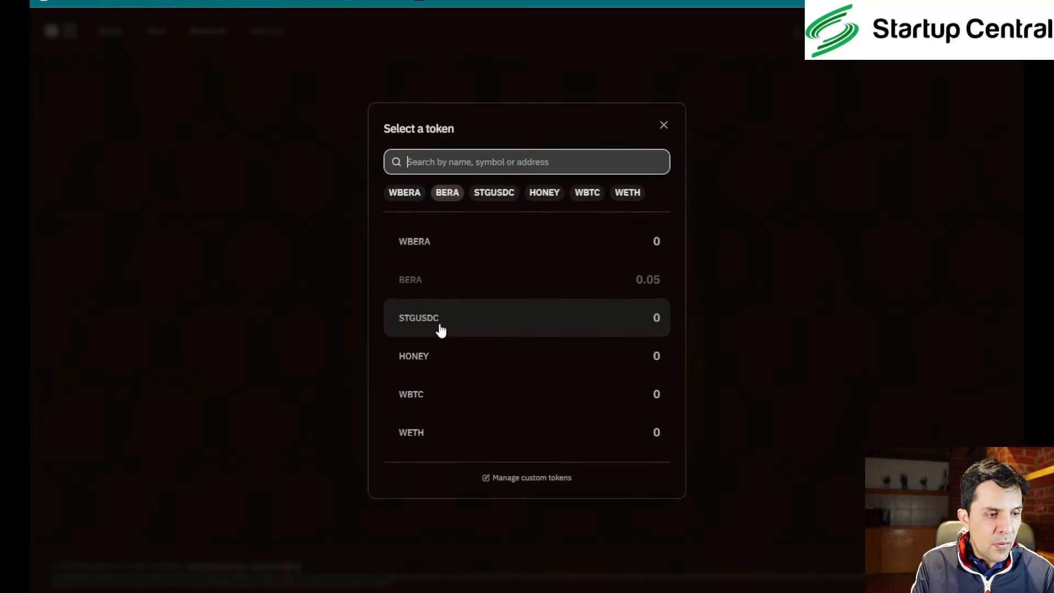
left_click(439, 318)
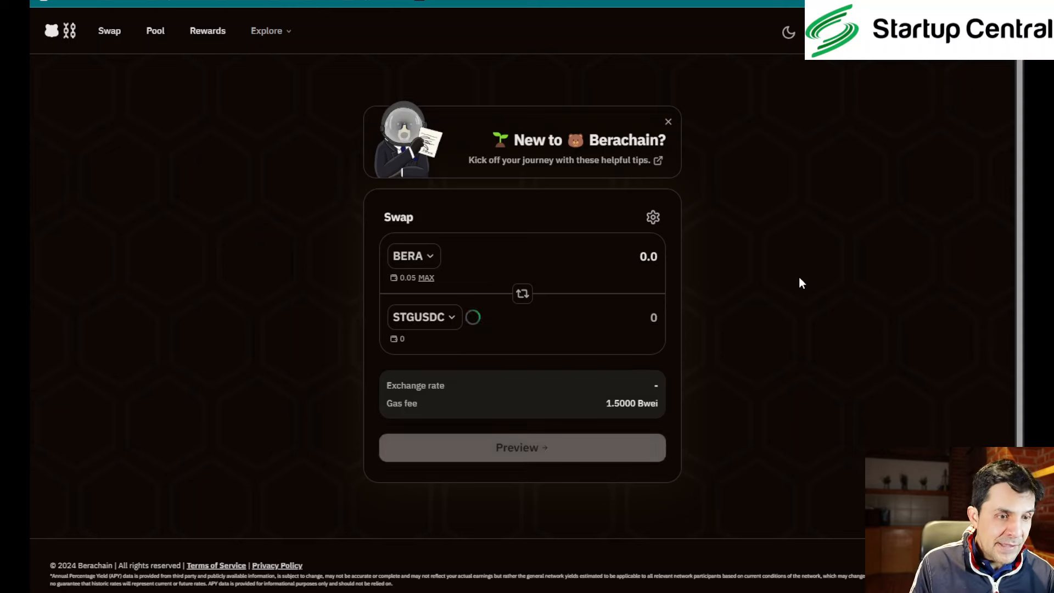
type("0.01")
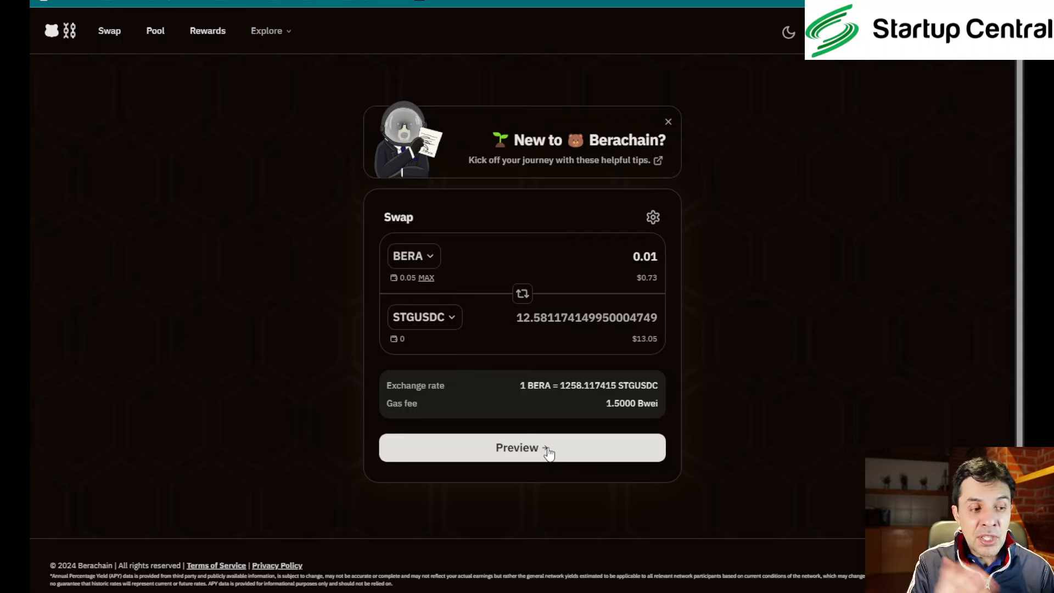
Preview the swap, accept the price change, confirm it and view the transaction on Beratrail
left_click(522, 448)
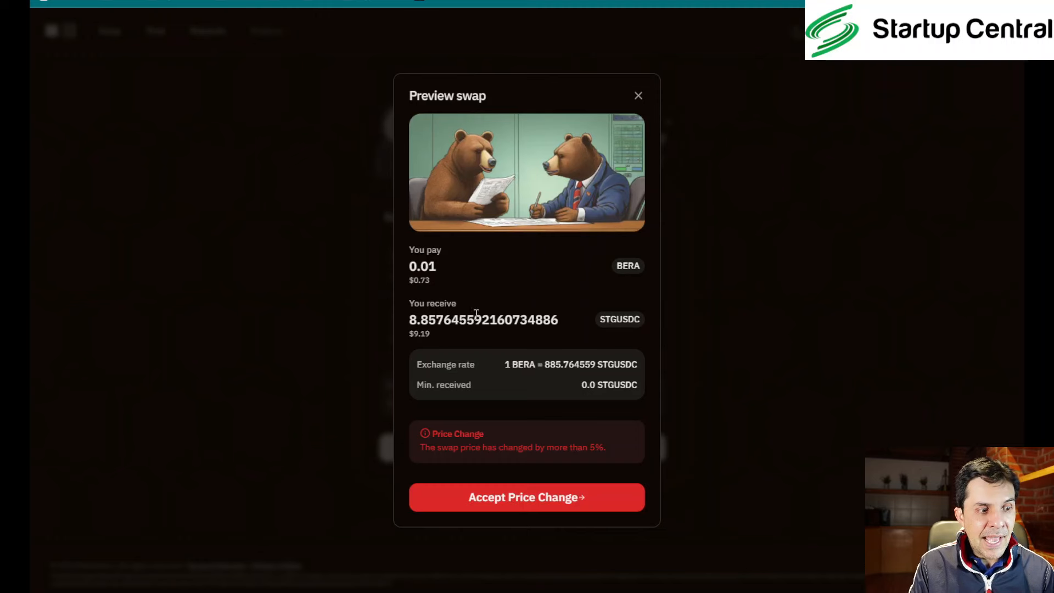
mouse_move(617, 336)
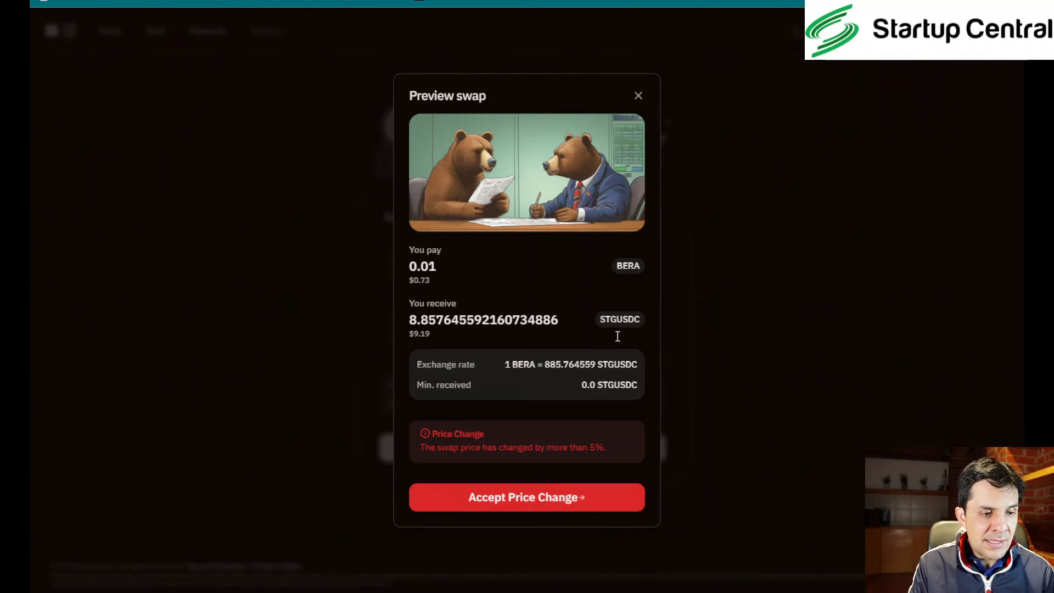
left_click(527, 497)
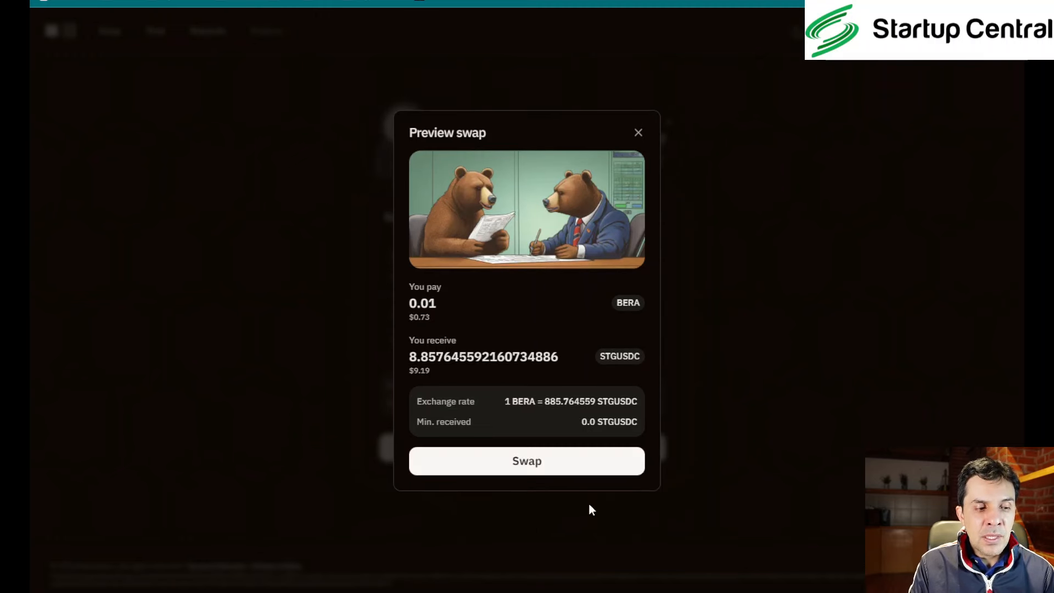
left_click(527, 461)
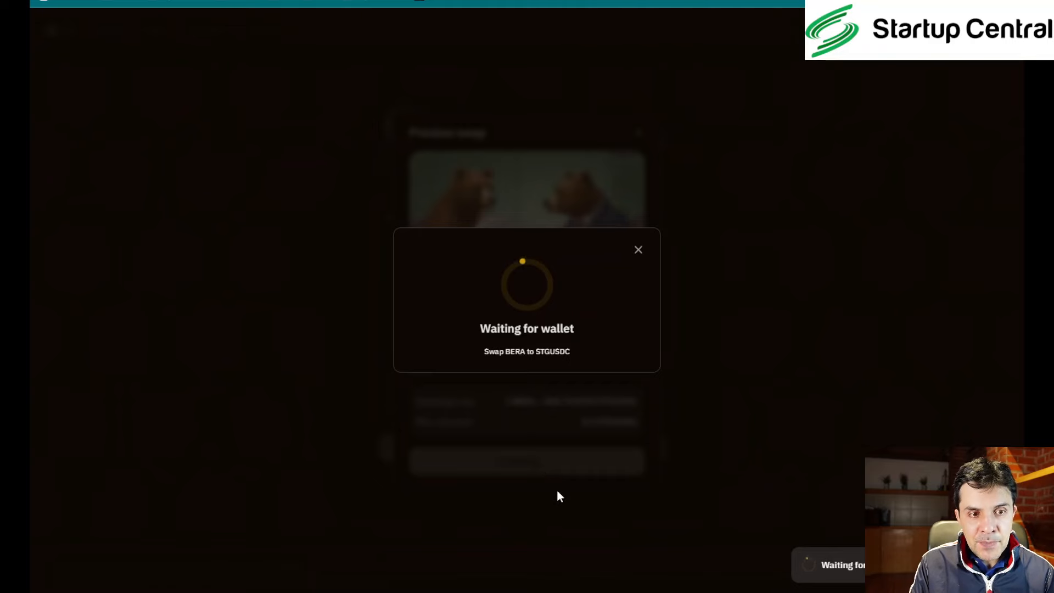
mouse_move(949, 223)
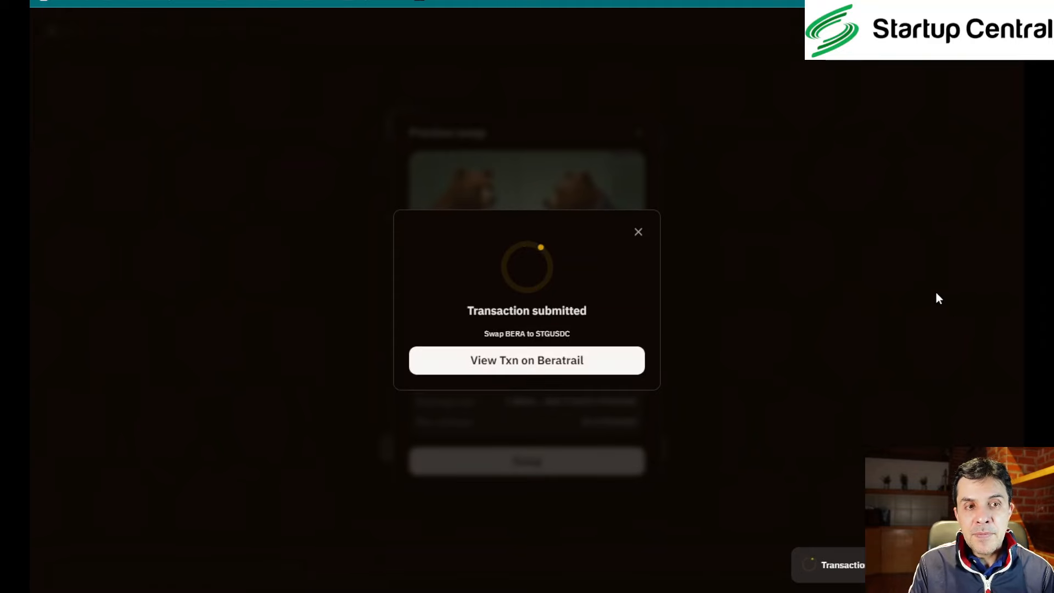
mouse_move(827, 141)
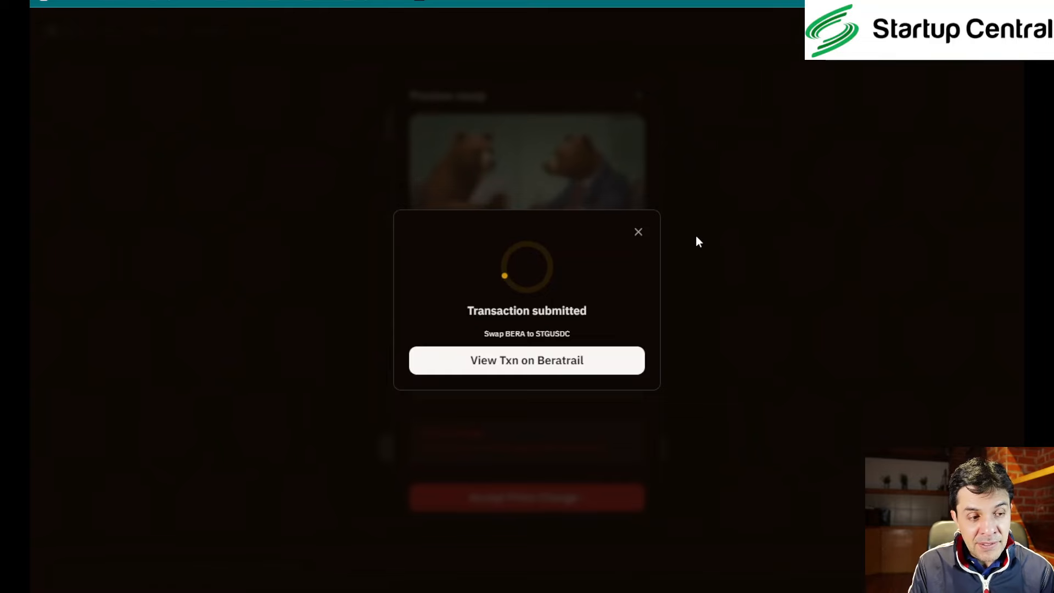
mouse_move(656, 280)
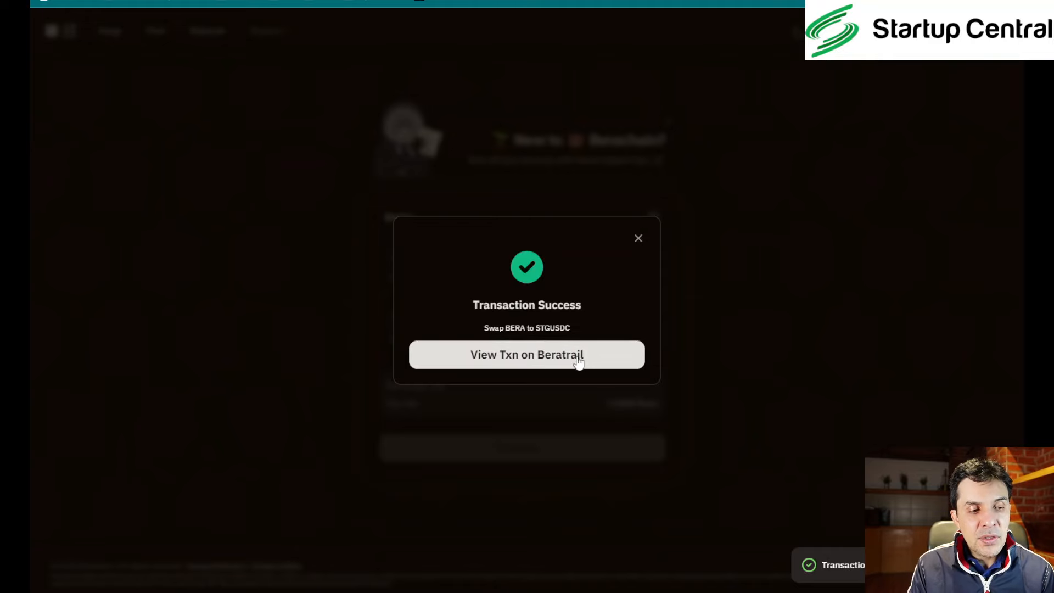
left_click(639, 238)
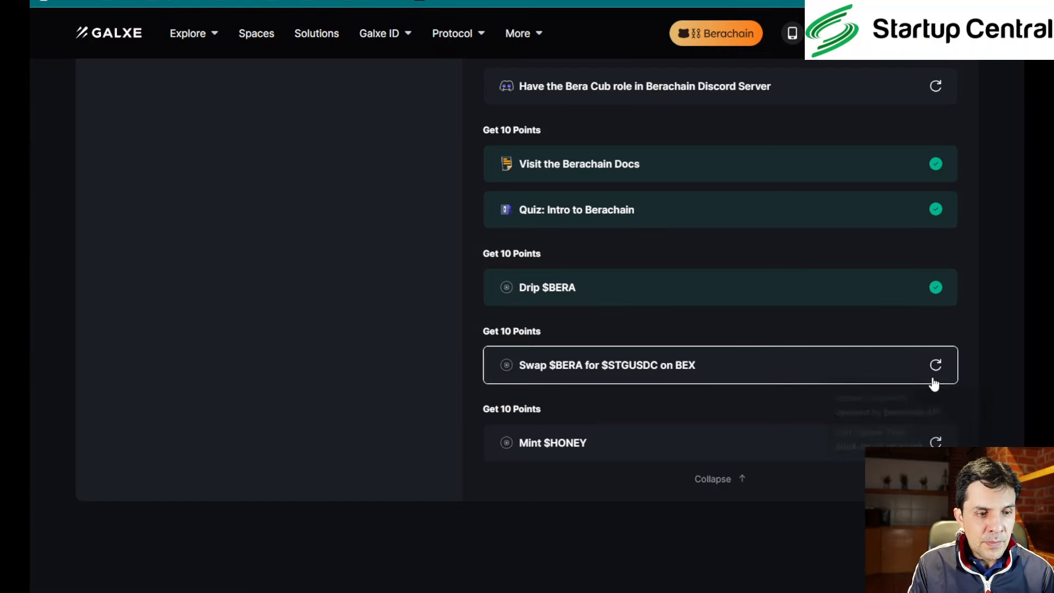
mouse_move(935, 365)
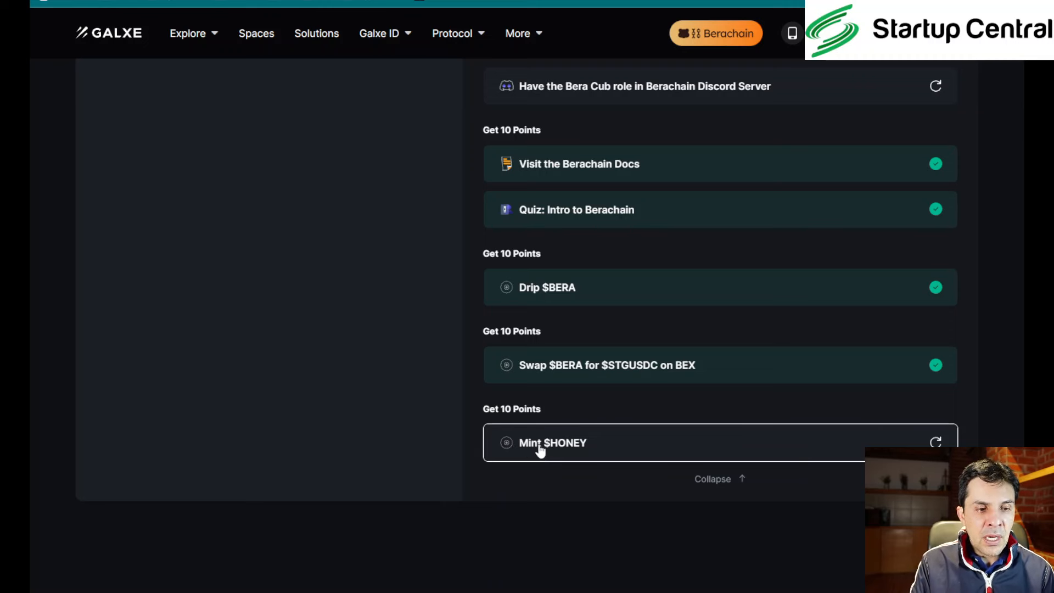
mouse_move(880, 106)
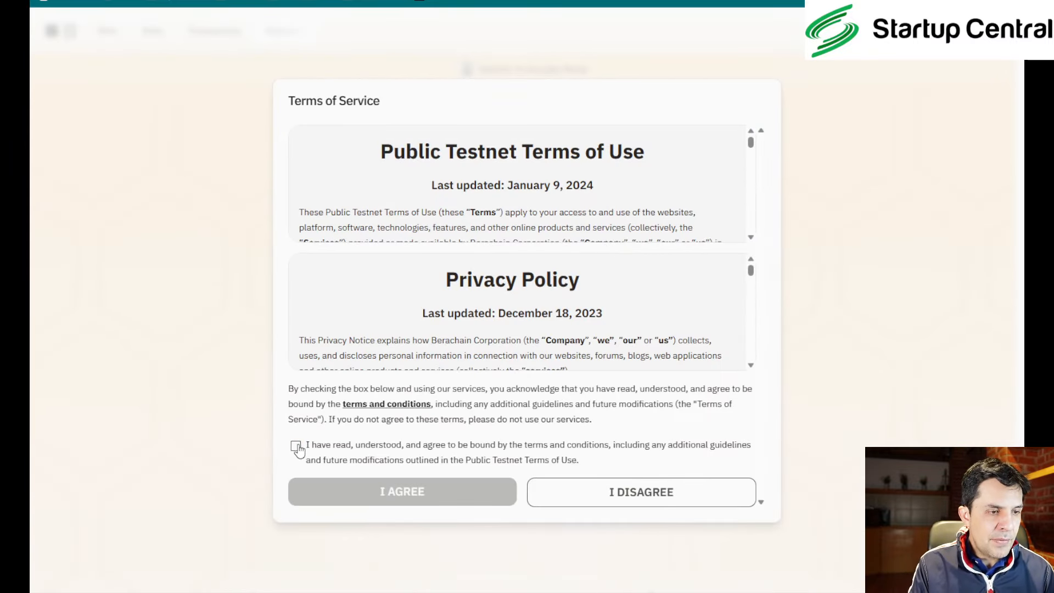
Tick the agreement checkbox and accept the Honey Terms of Service
left_click(295, 446)
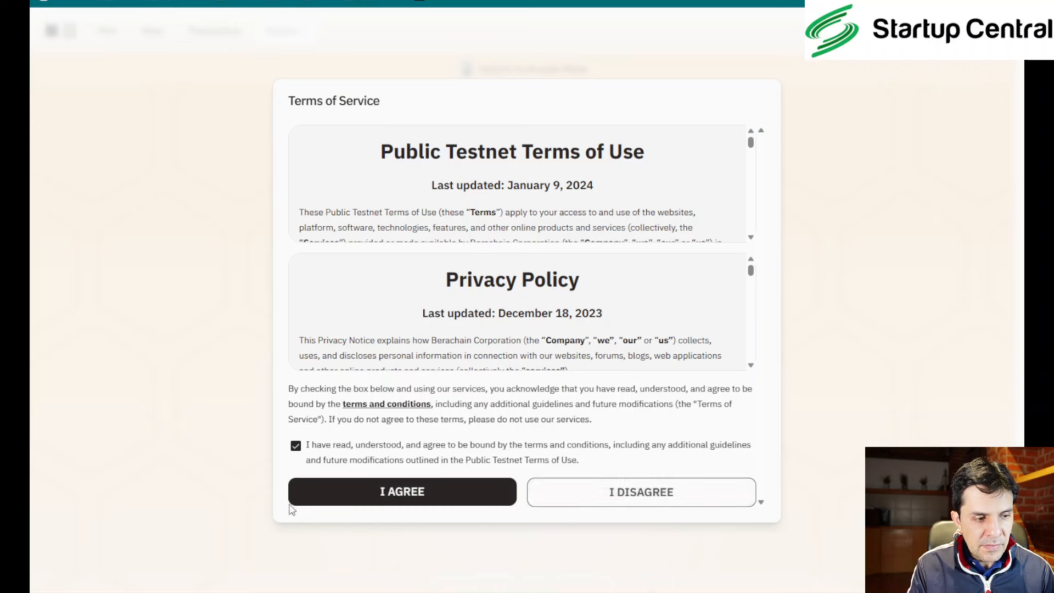
left_click(401, 491)
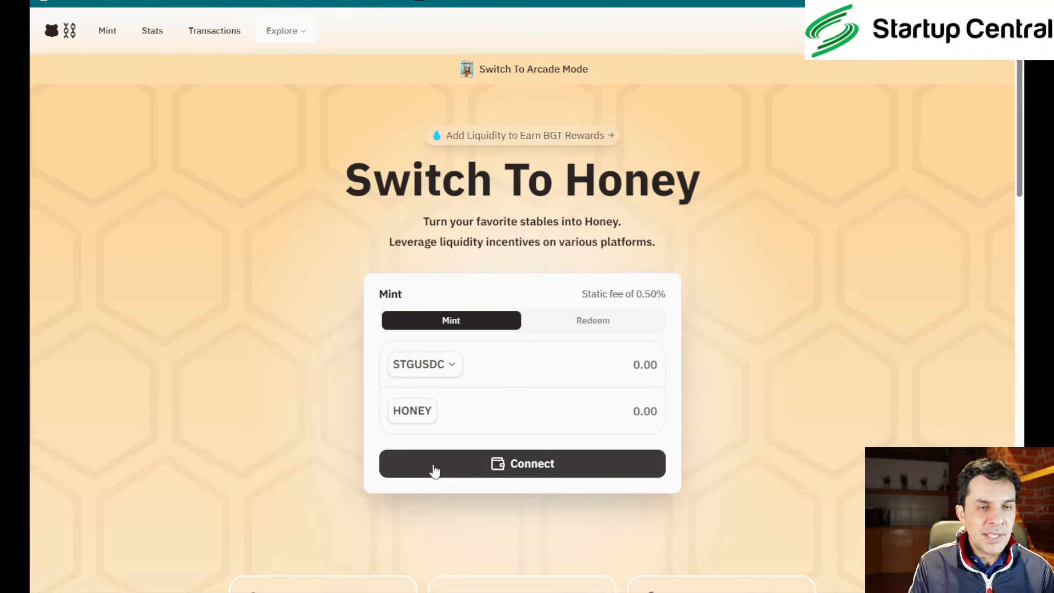
mouse_move(445, 399)
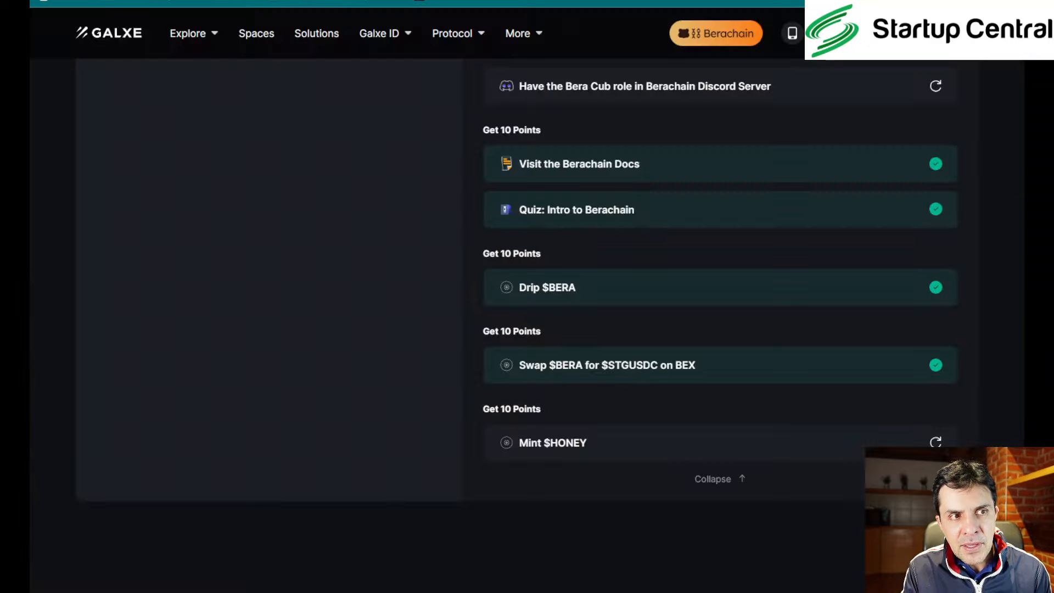
mouse_move(769, 79)
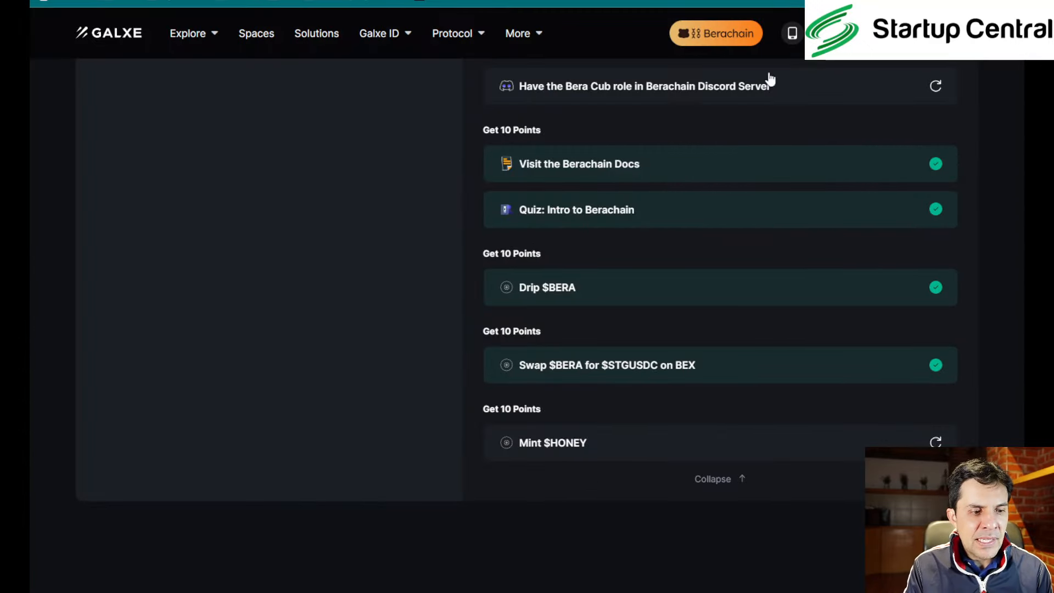
left_click(552, 442)
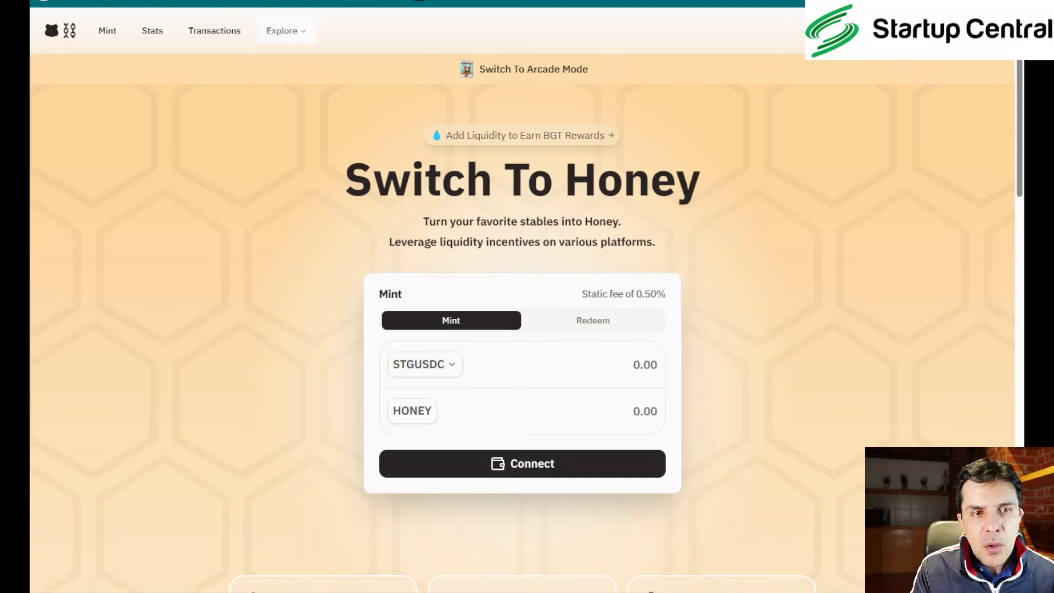
Connect the wallet, keep STGUSDC as the source token and fill in the full balance
left_click(522, 464)
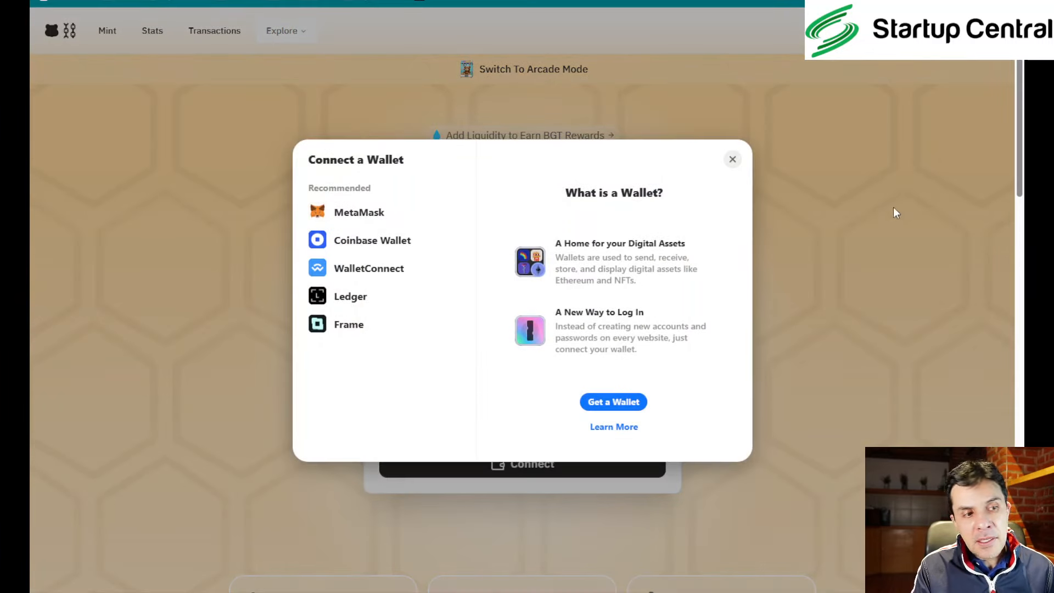
left_click(357, 212)
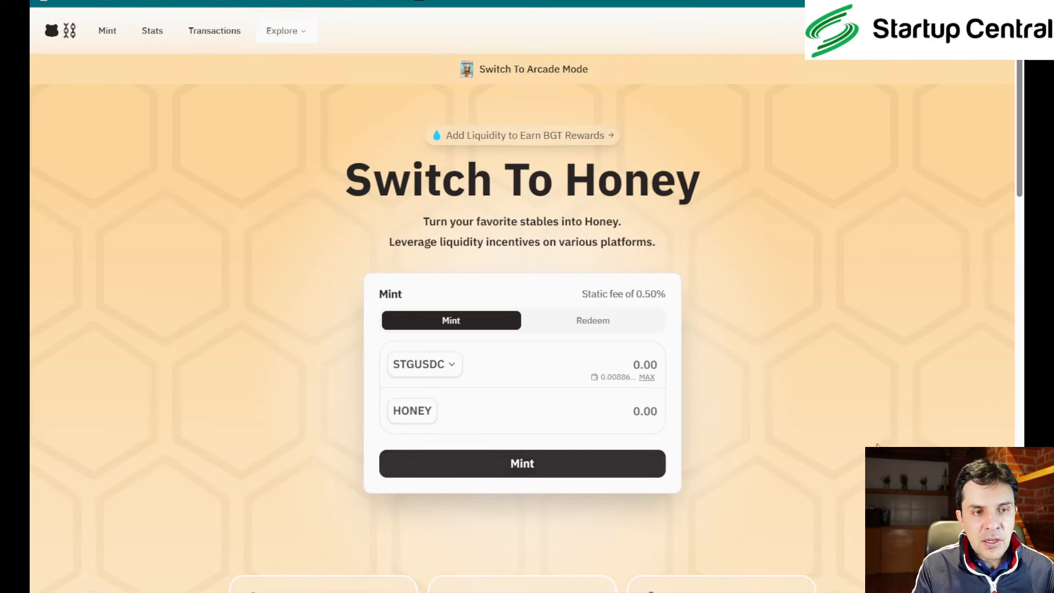
mouse_move(805, 213)
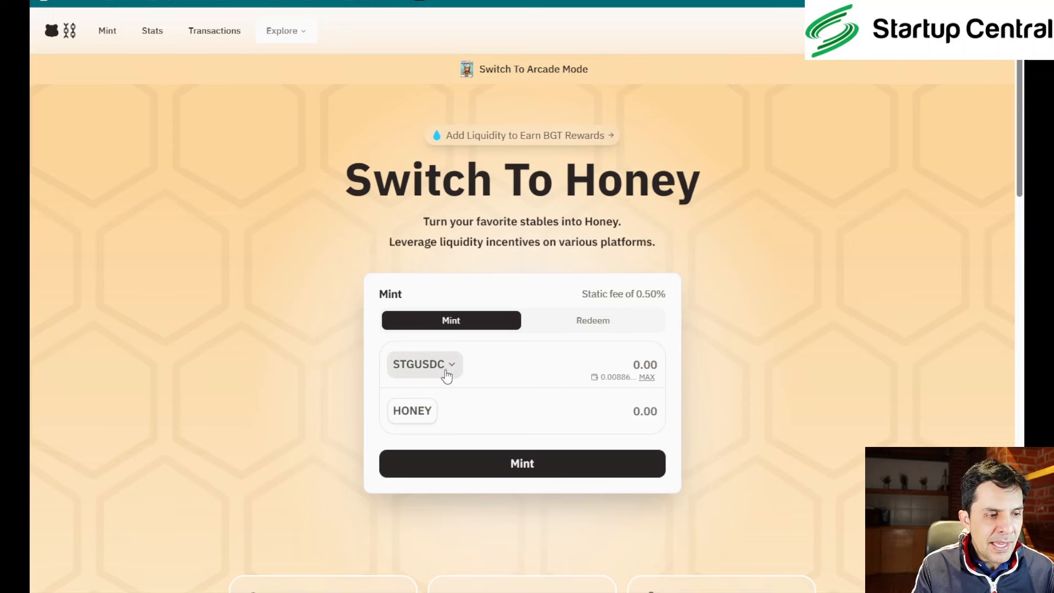
left_click(423, 364)
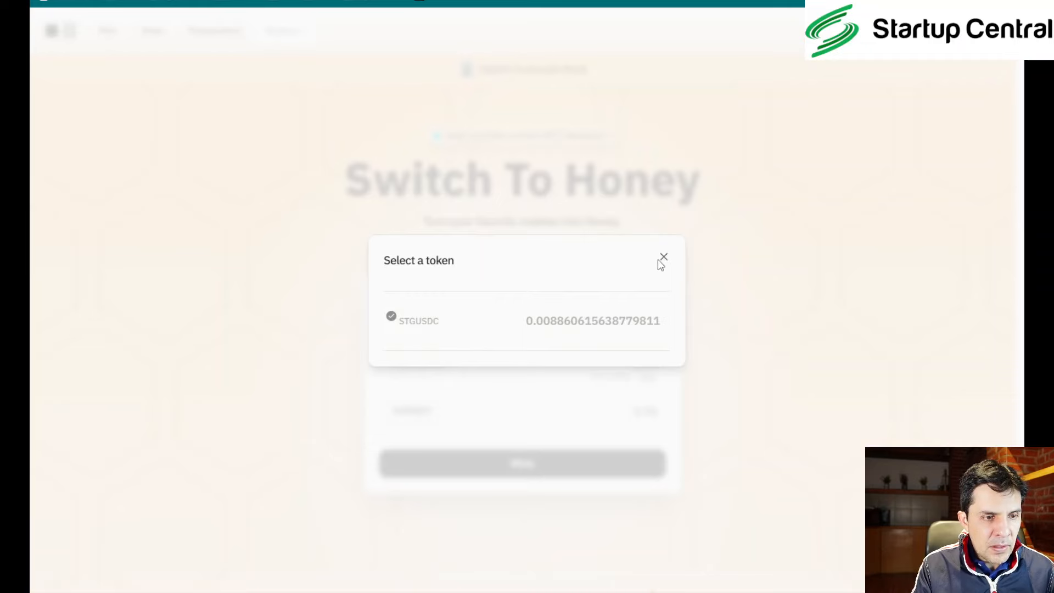
left_click(663, 257)
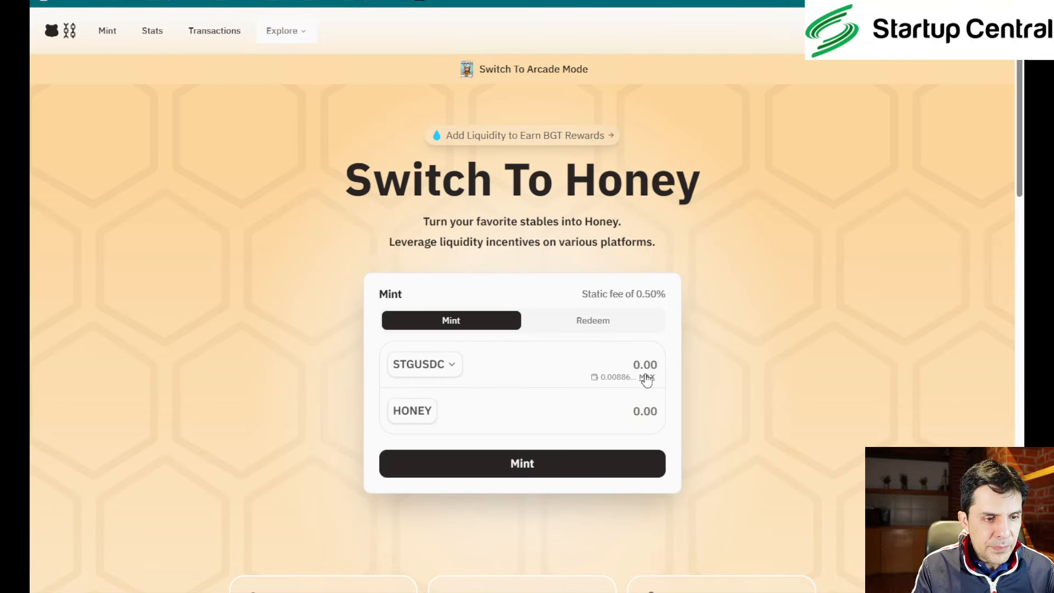
left_click(645, 378)
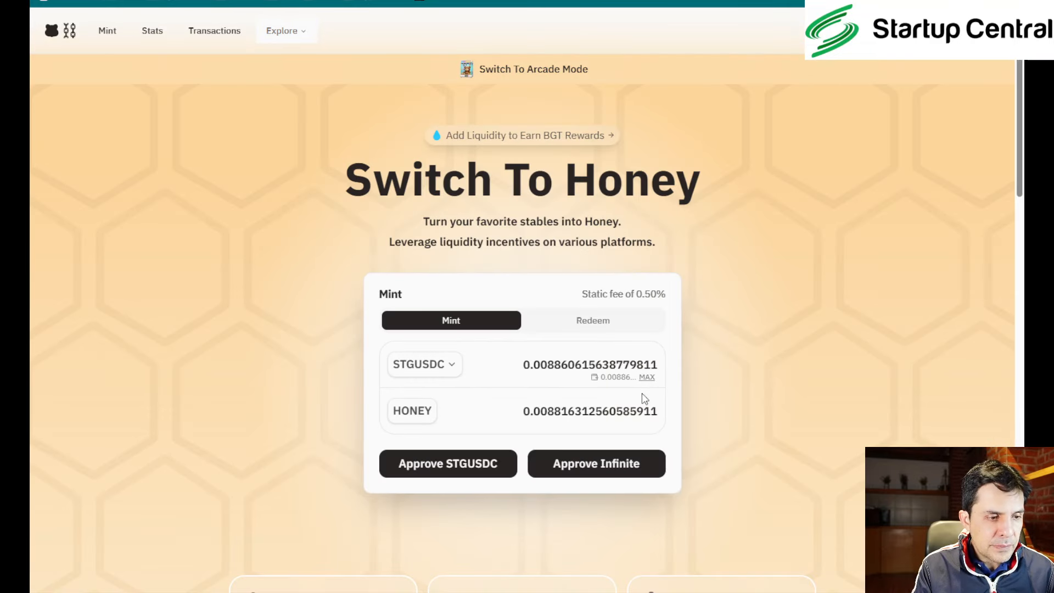
mouse_move(491, 480)
type("0.008")
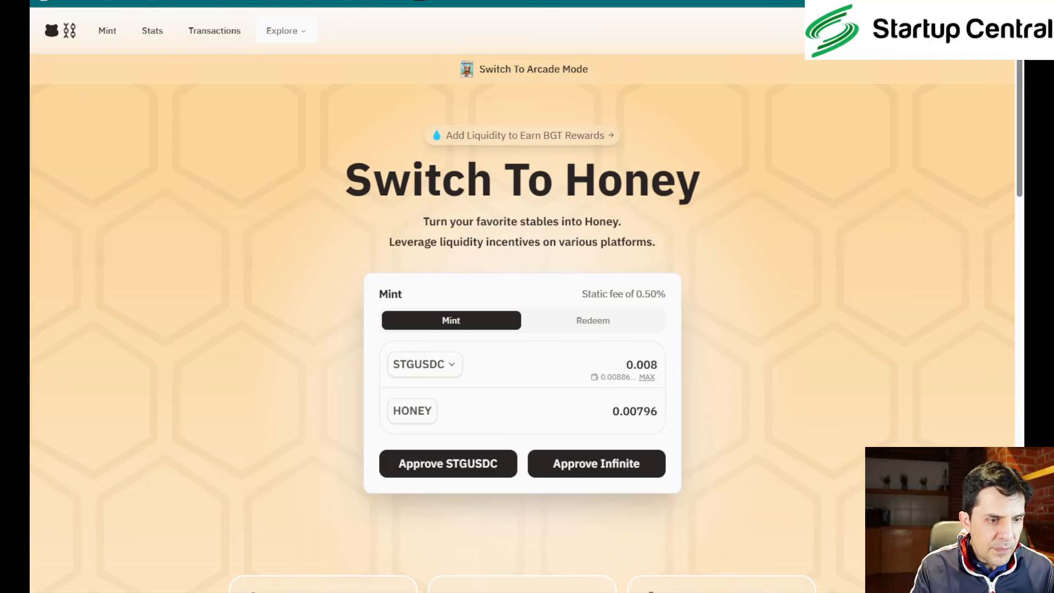
Approve spending of the STGUSDC amount for the mint
left_click(448, 463)
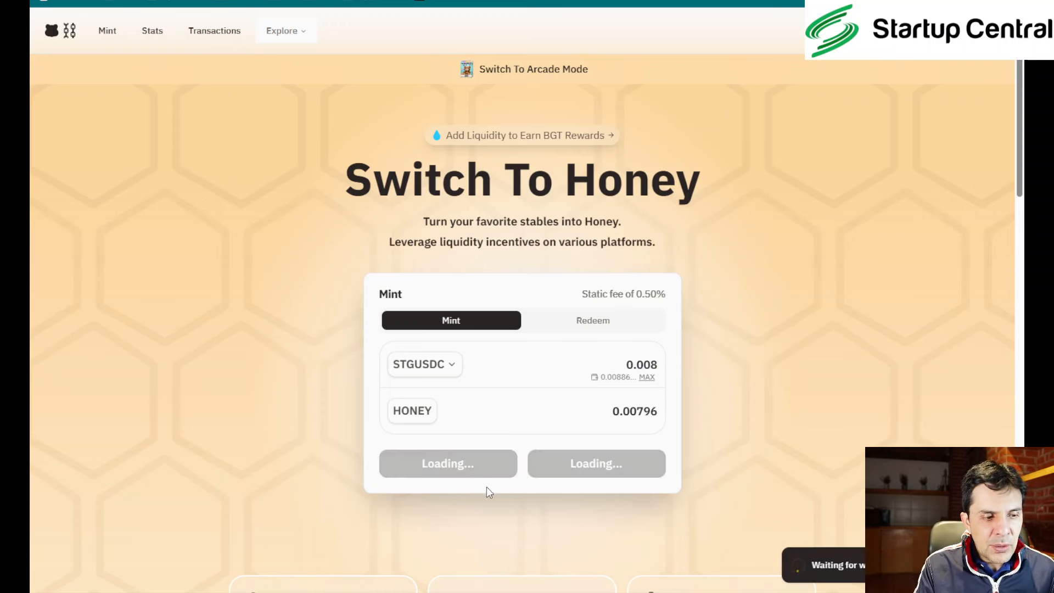
mouse_move(496, 511)
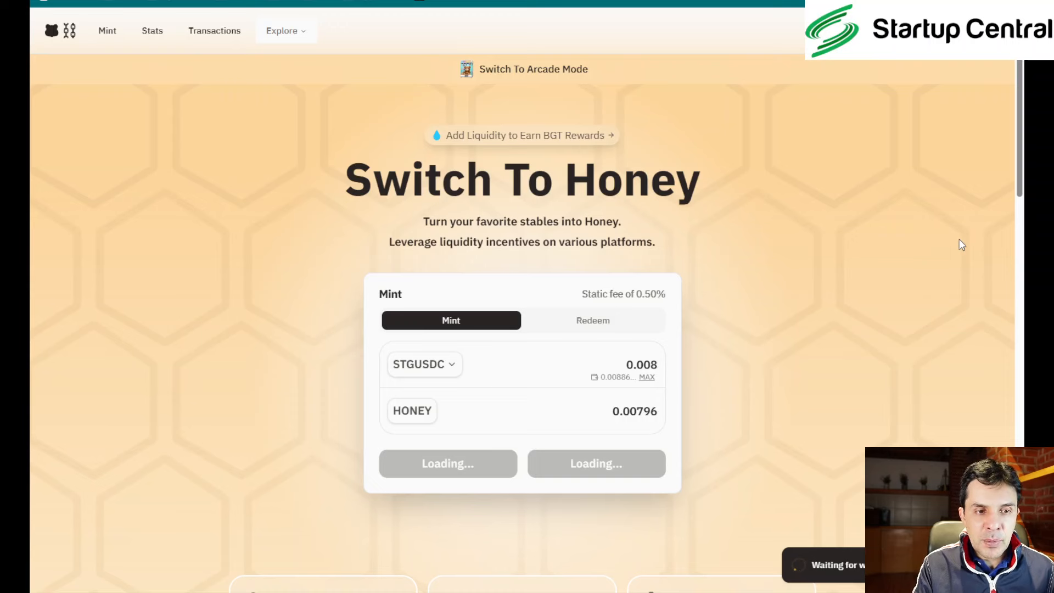
mouse_move(975, 303)
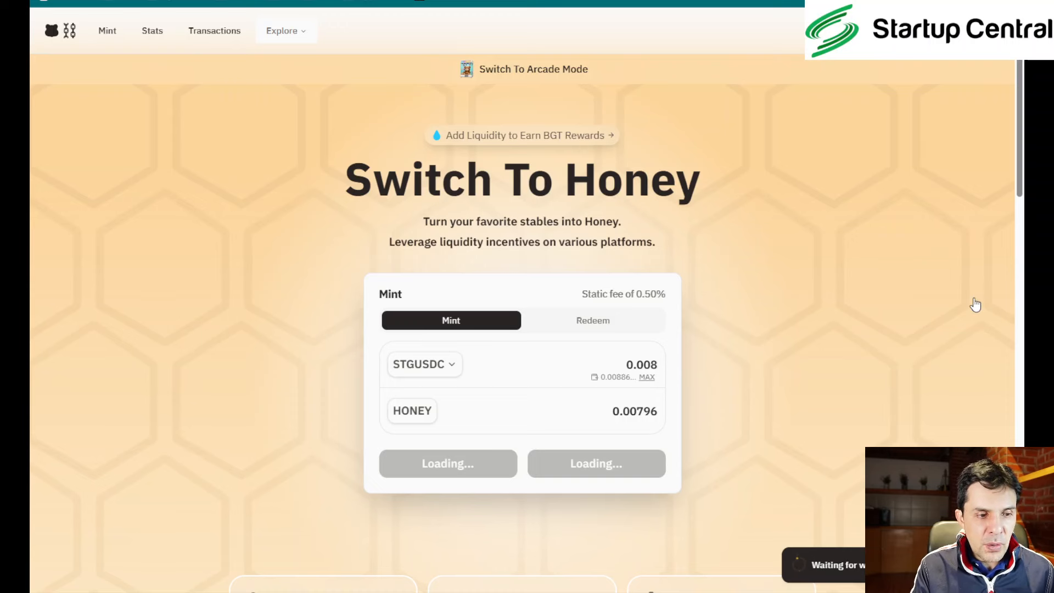
mouse_move(947, 319)
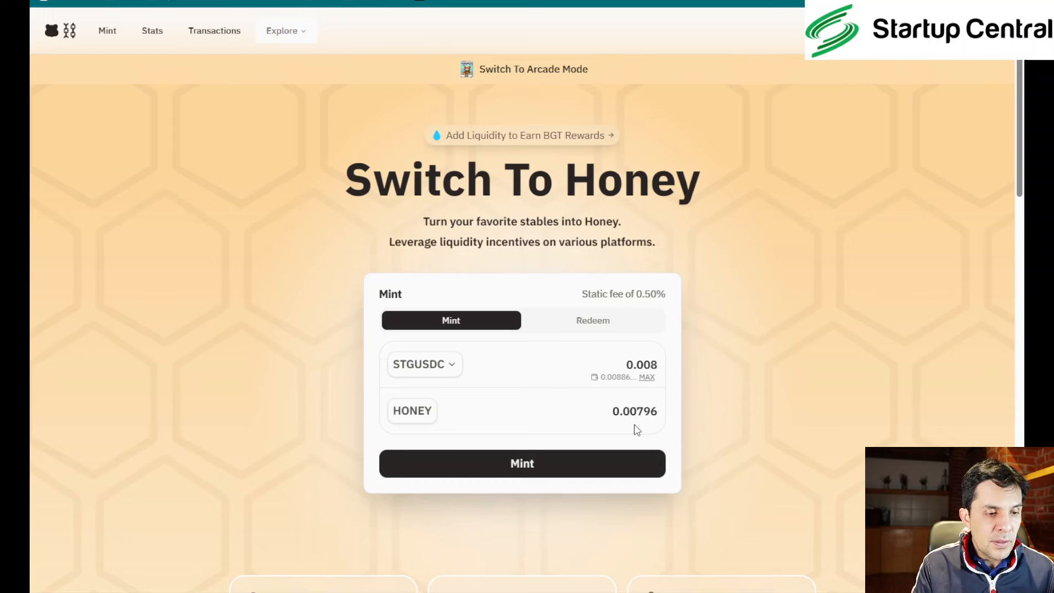
Submit the HONEY mint and dismiss the Transaction Success message
left_click(521, 463)
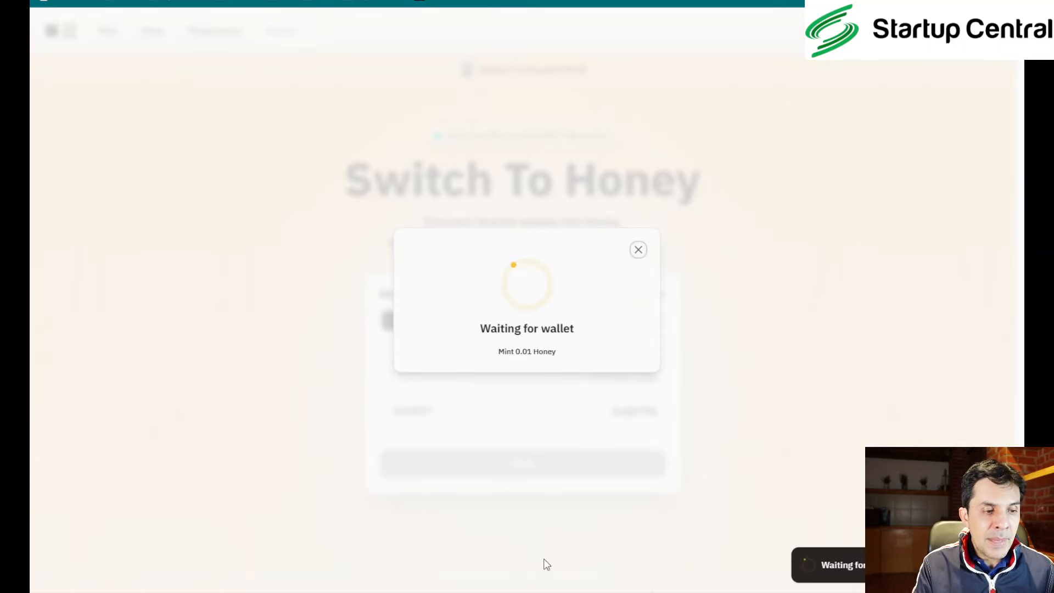
mouse_move(525, 428)
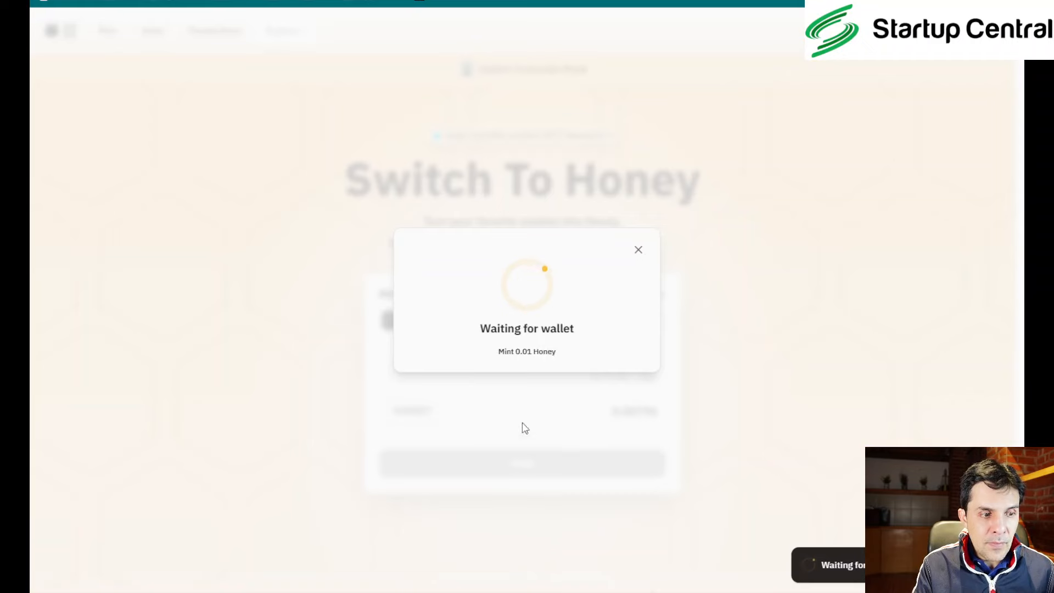
mouse_move(850, 309)
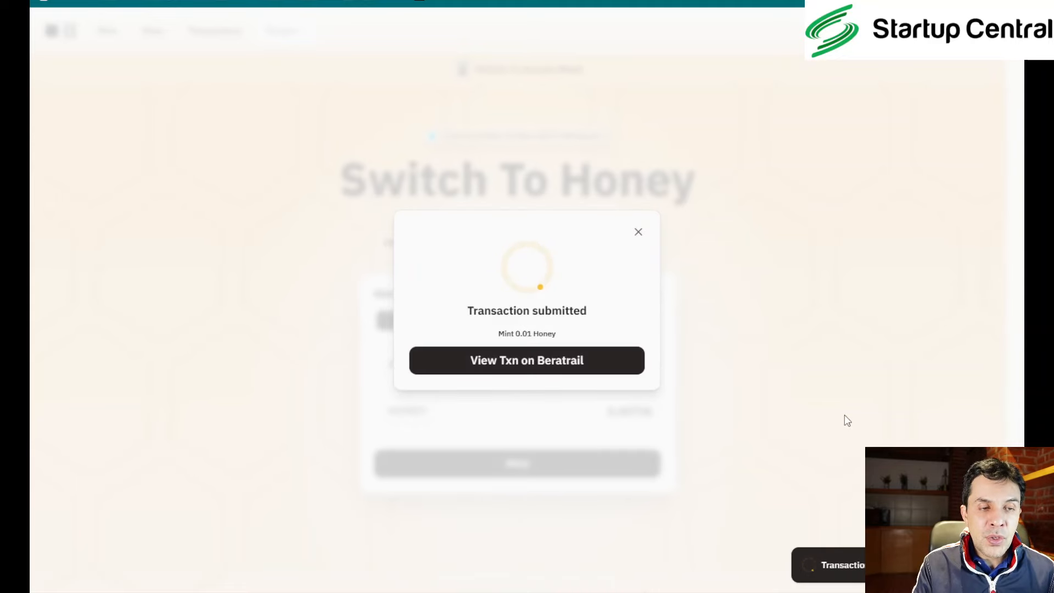
mouse_move(709, 312)
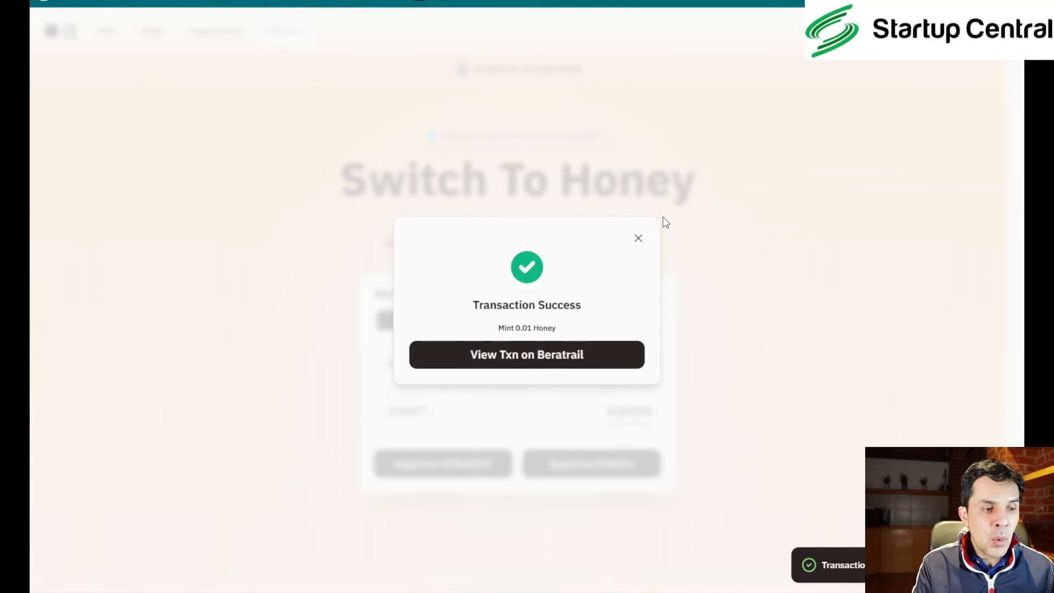
left_click(638, 237)
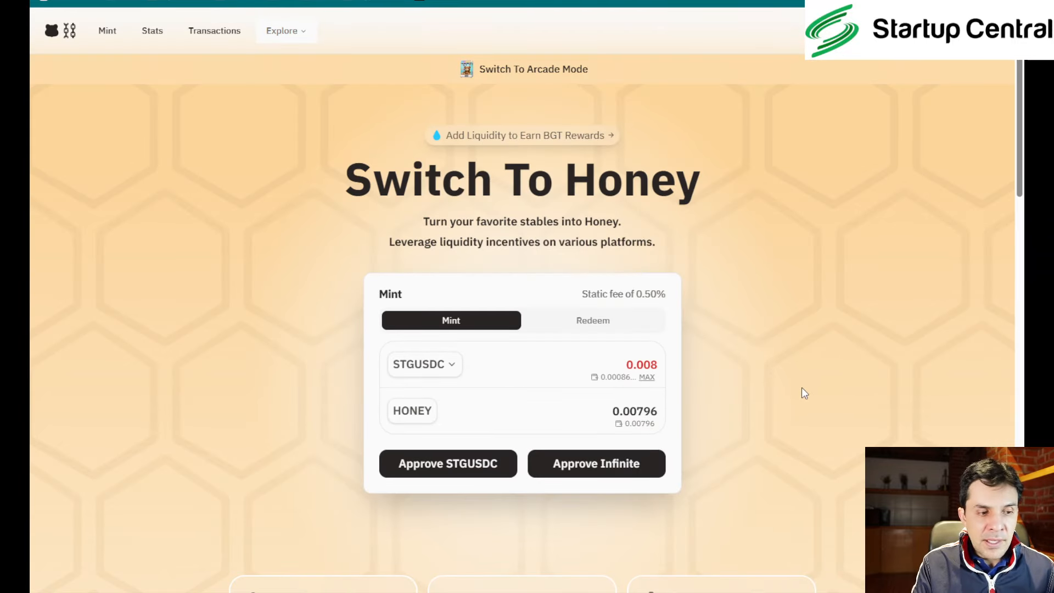
mouse_move(662, 497)
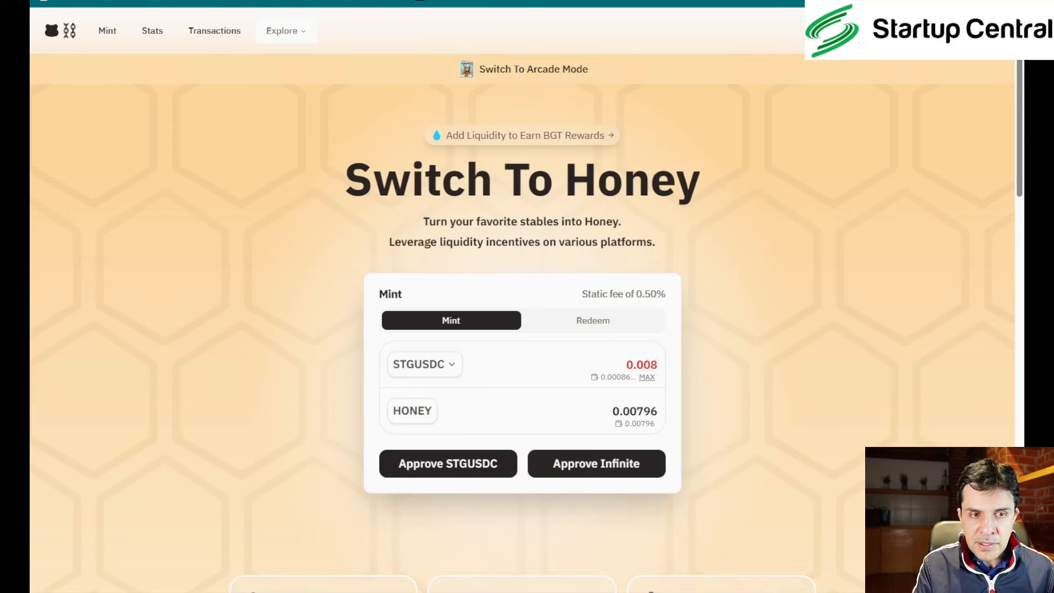
mouse_move(557, 170)
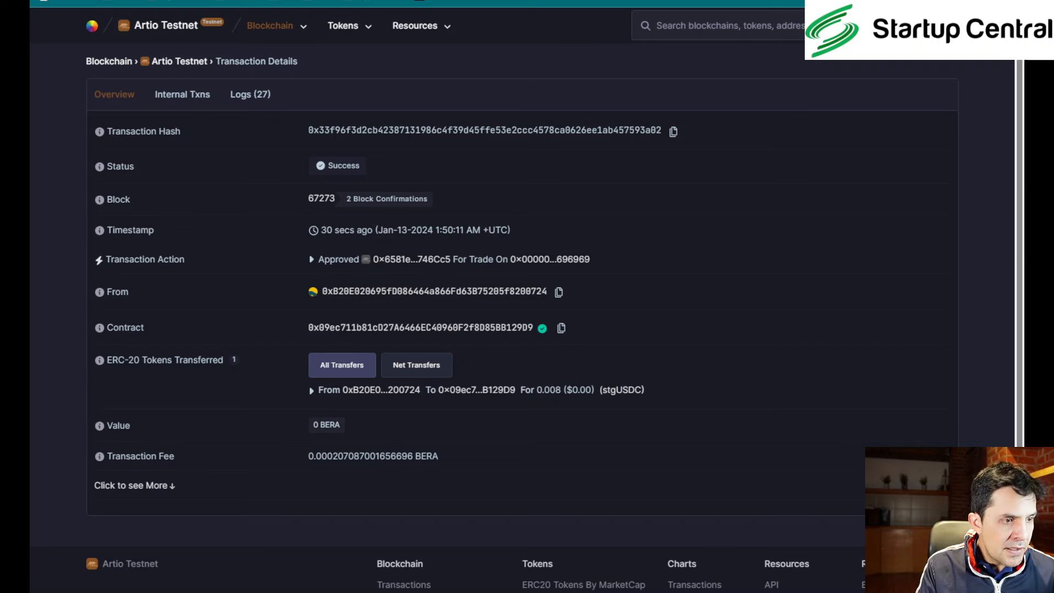
Inspect the successful 0.008 stgUSDC approval transaction on Beratrail's Overview
double_click(336, 259)
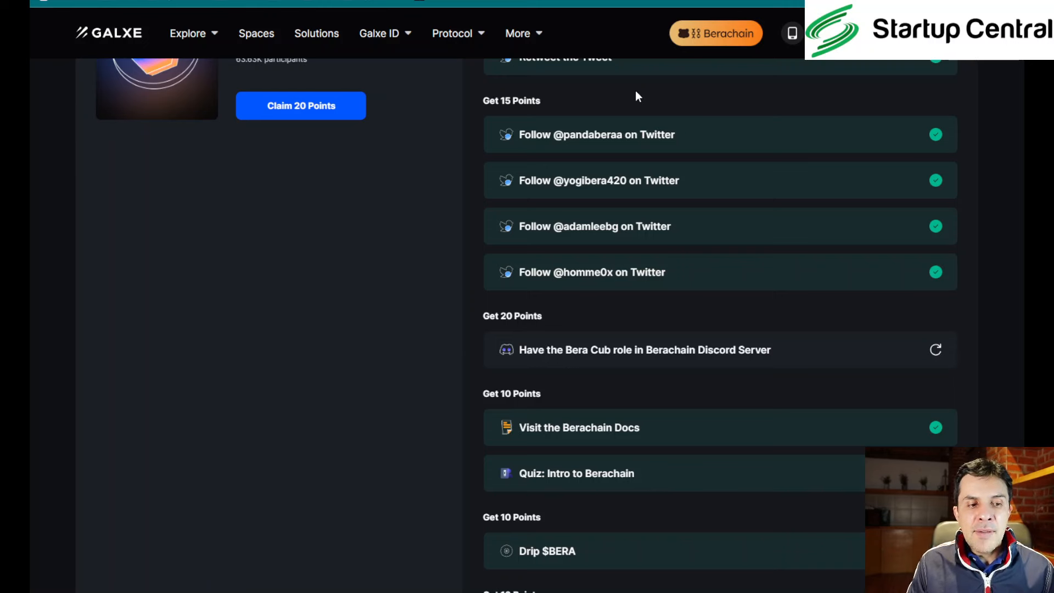
mouse_move(709, 64)
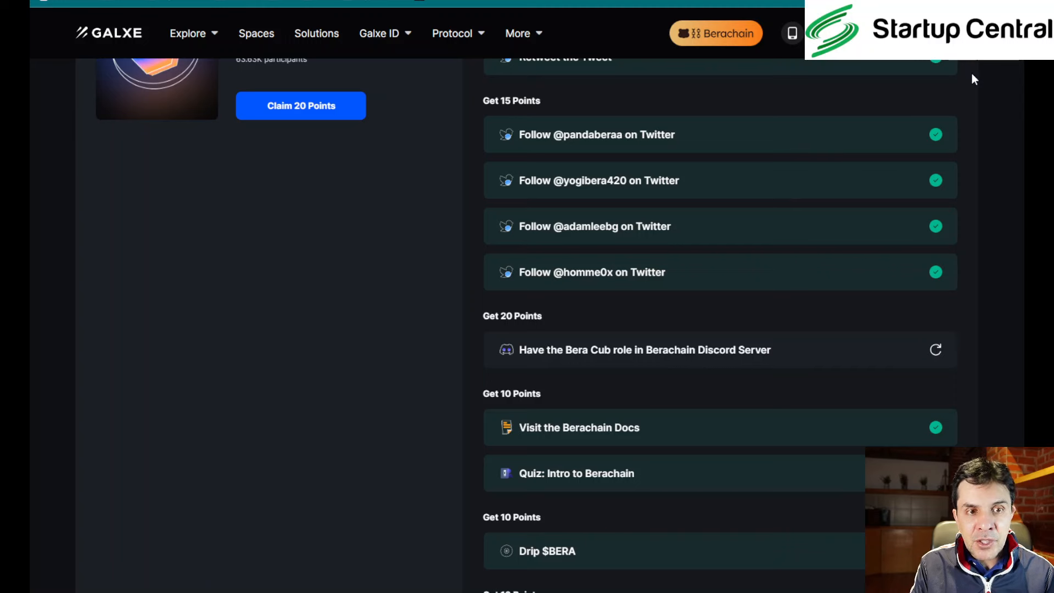
mouse_move(963, 99)
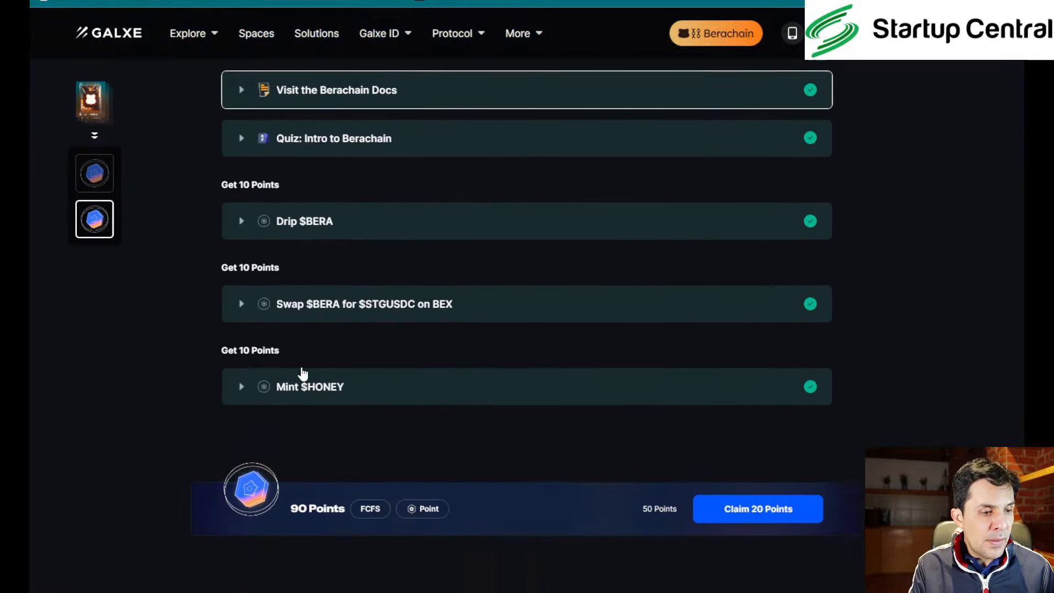
Claim the 20 quest points, approve it, and dismiss the transaction-submitted notice
left_click(757, 508)
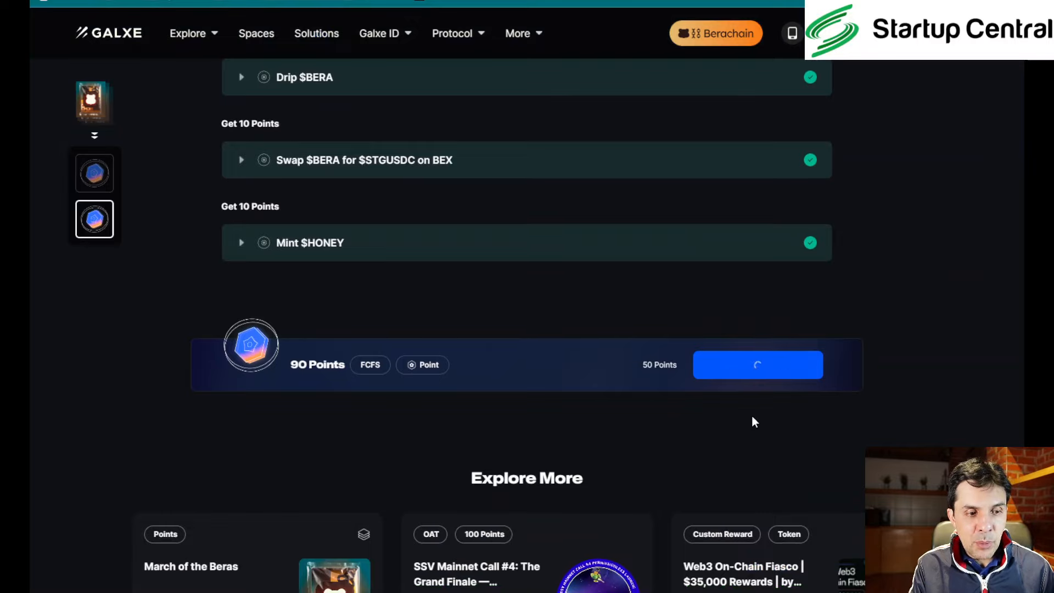
left_click(757, 364)
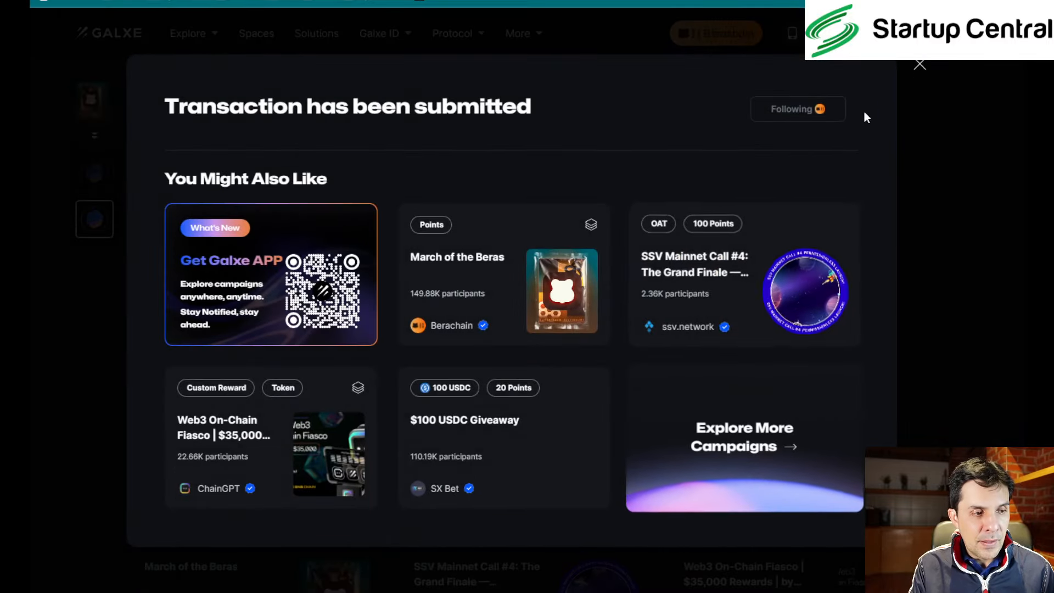
left_click(919, 64)
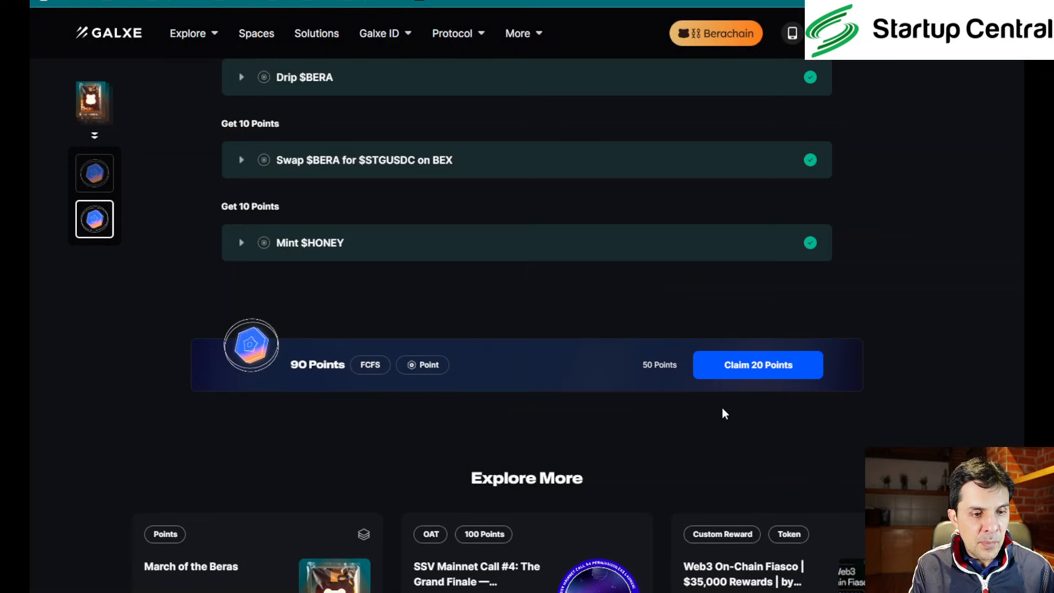
mouse_move(744, 391)
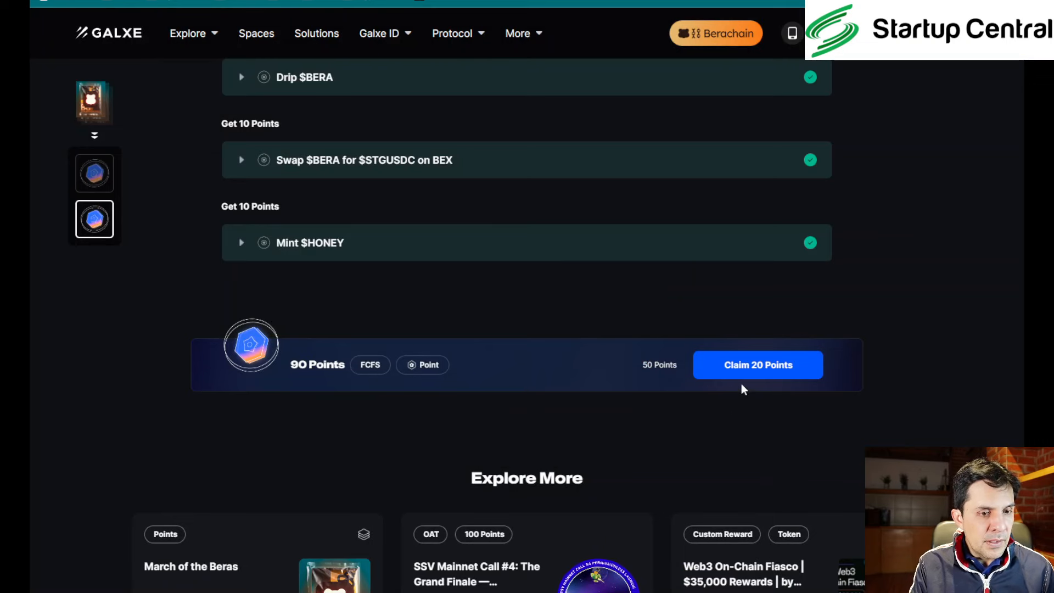
mouse_move(738, 376)
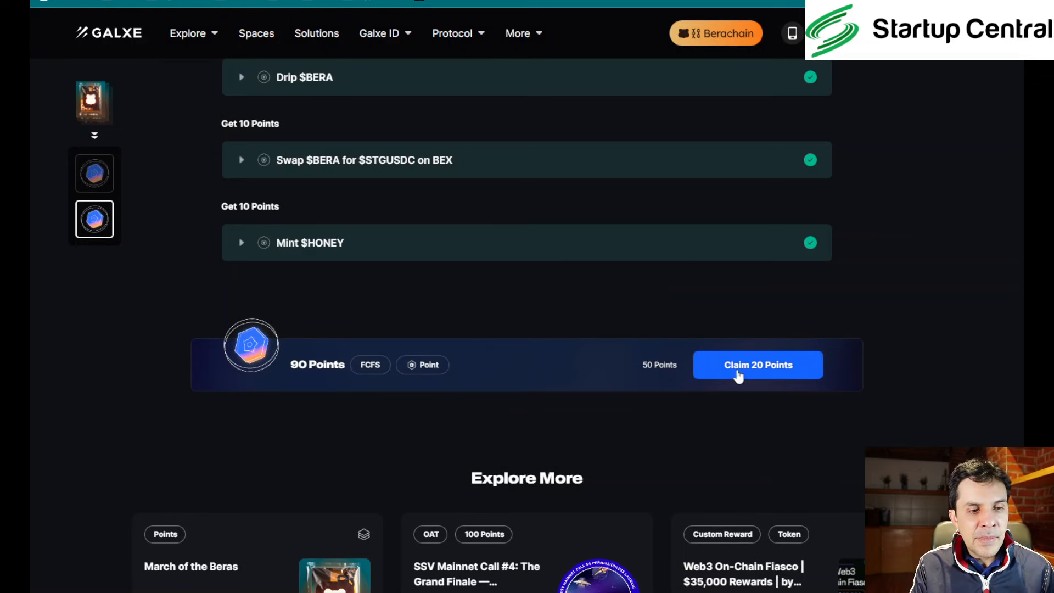